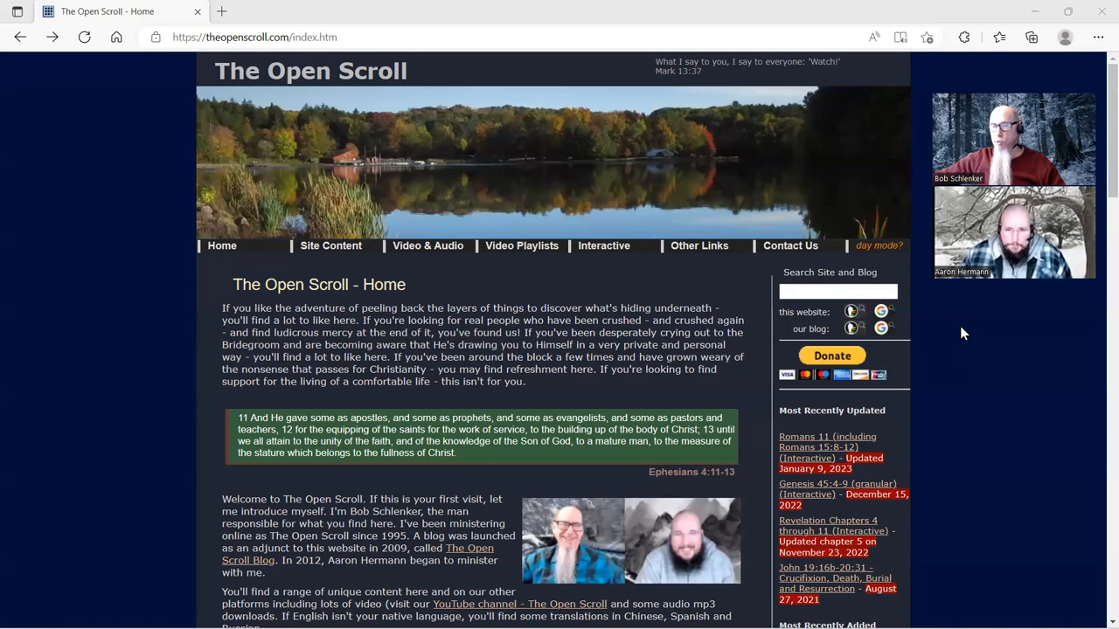
mouse_move(975, 398)
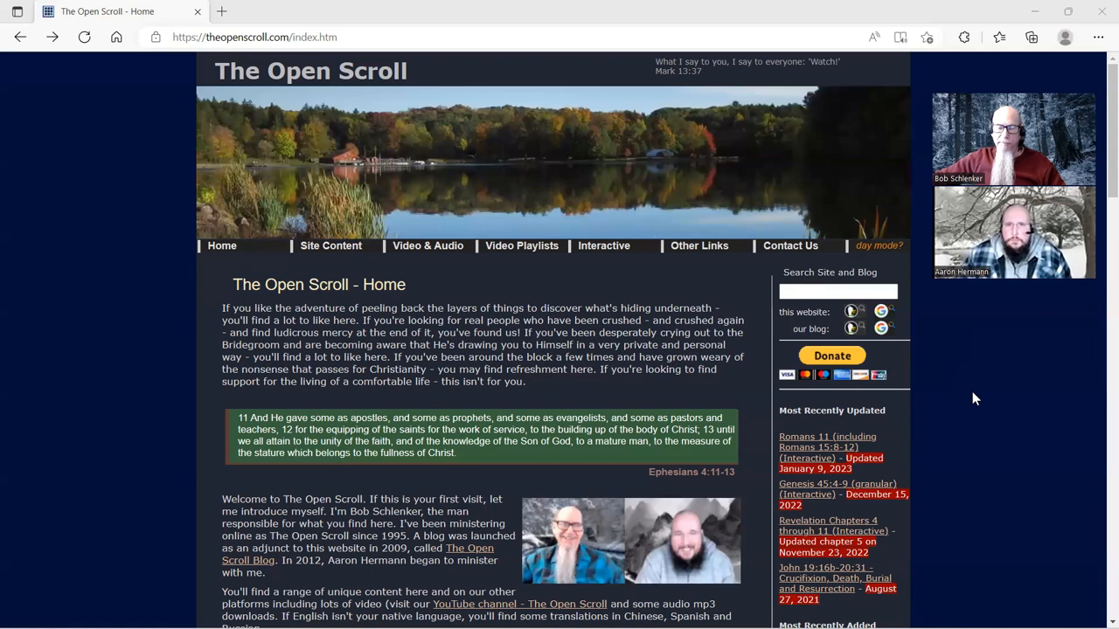
mouse_move(827, 441)
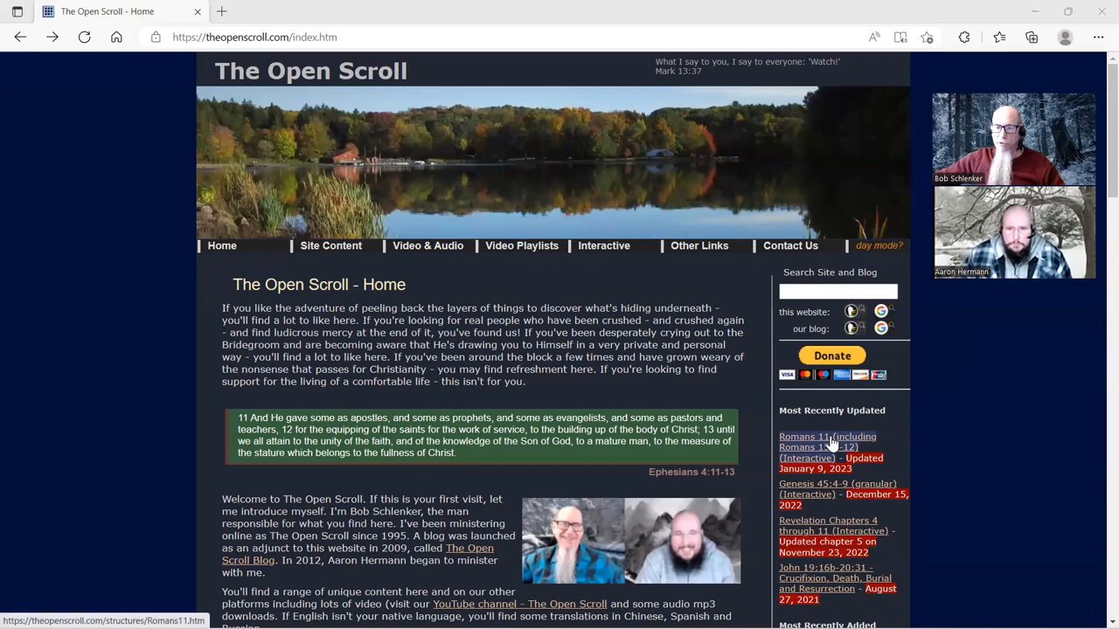
mouse_move(930, 437)
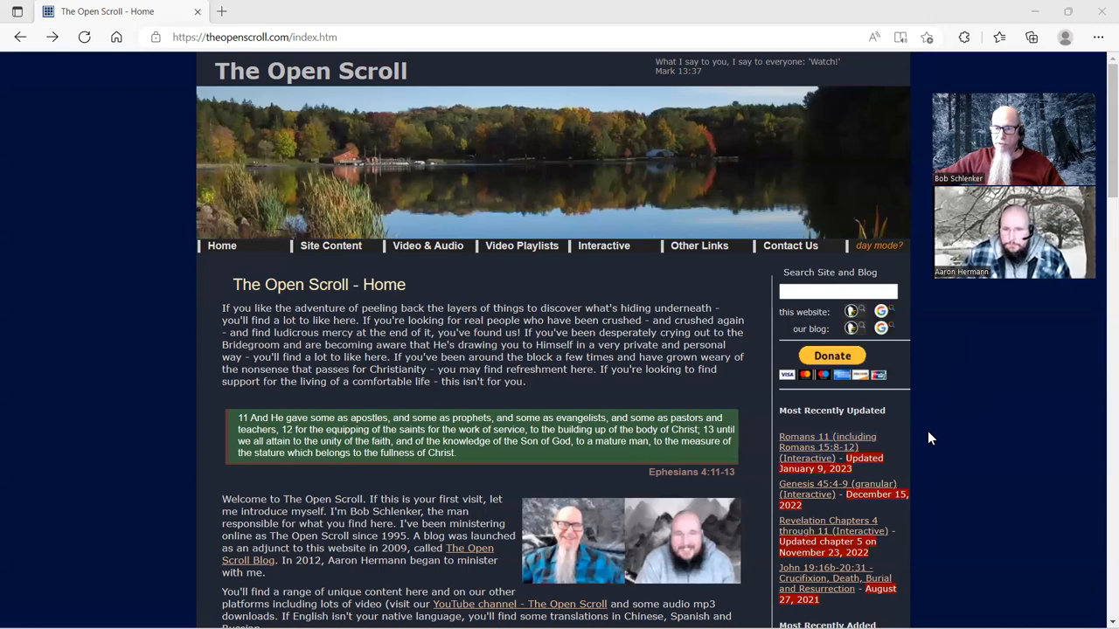
- Open 'The Book of Romans and its exquisite wrapper (Interactive)' from the Most Recently Added list
scroll(down, 3)
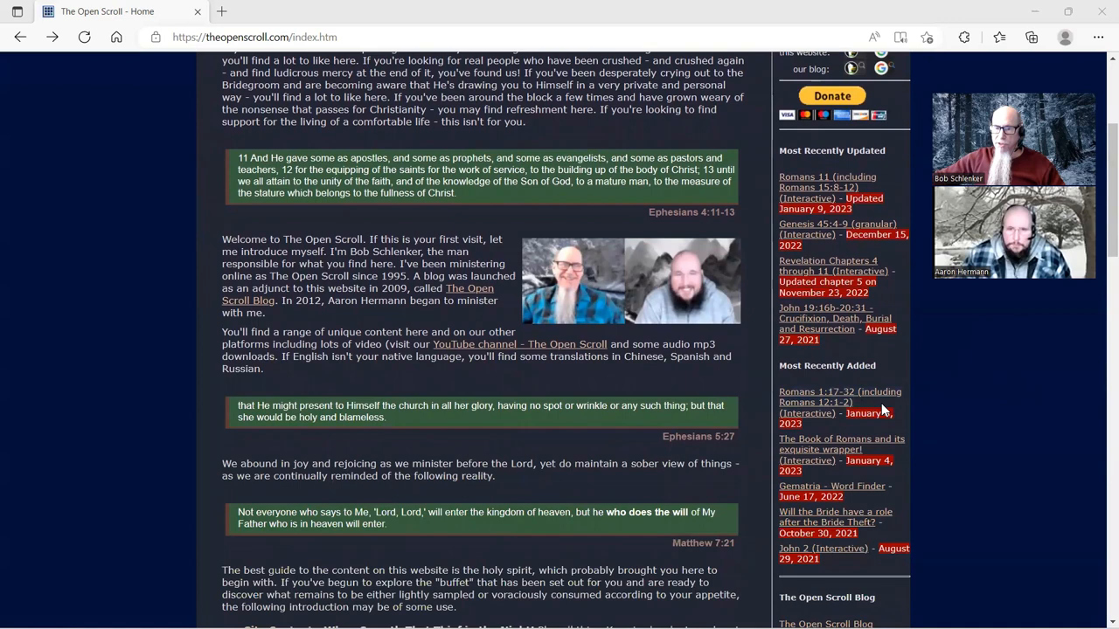
mouse_move(881, 411)
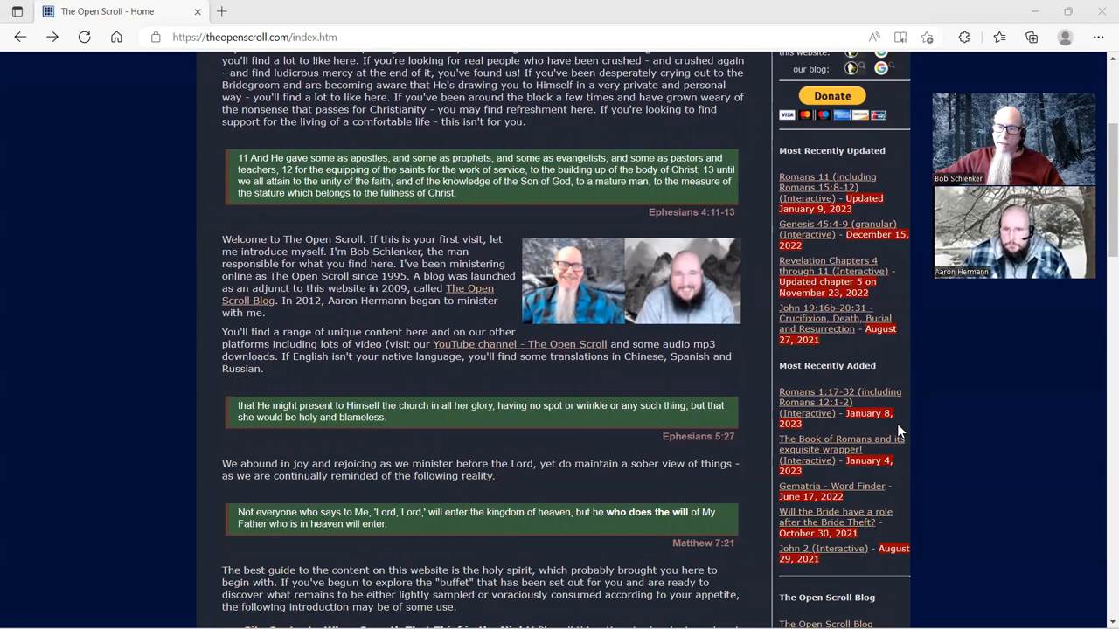
mouse_move(918, 469)
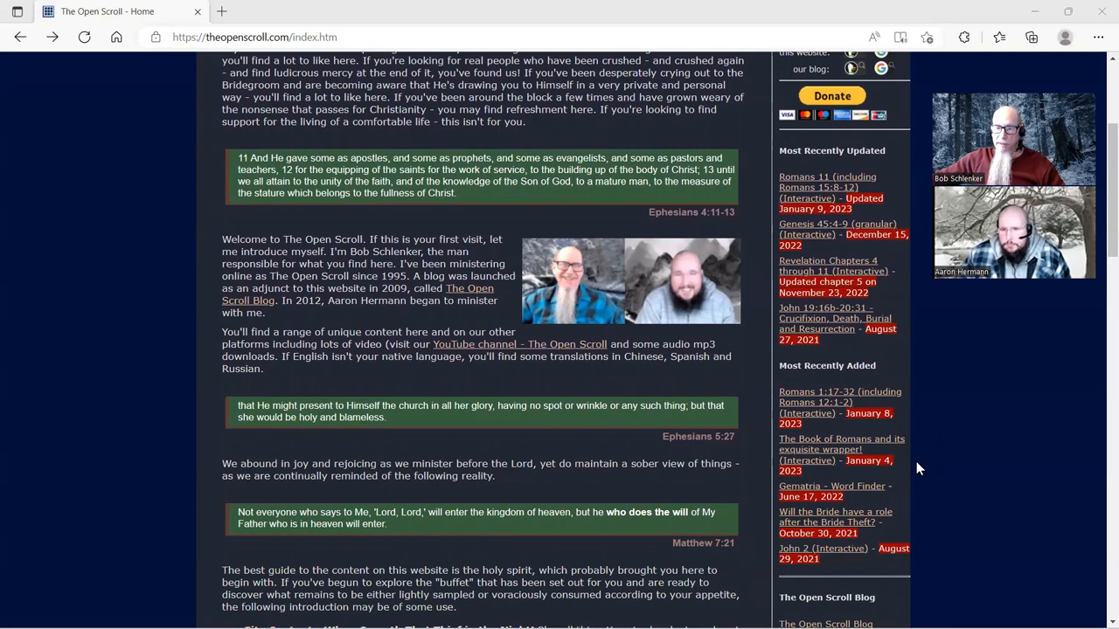
mouse_move(913, 395)
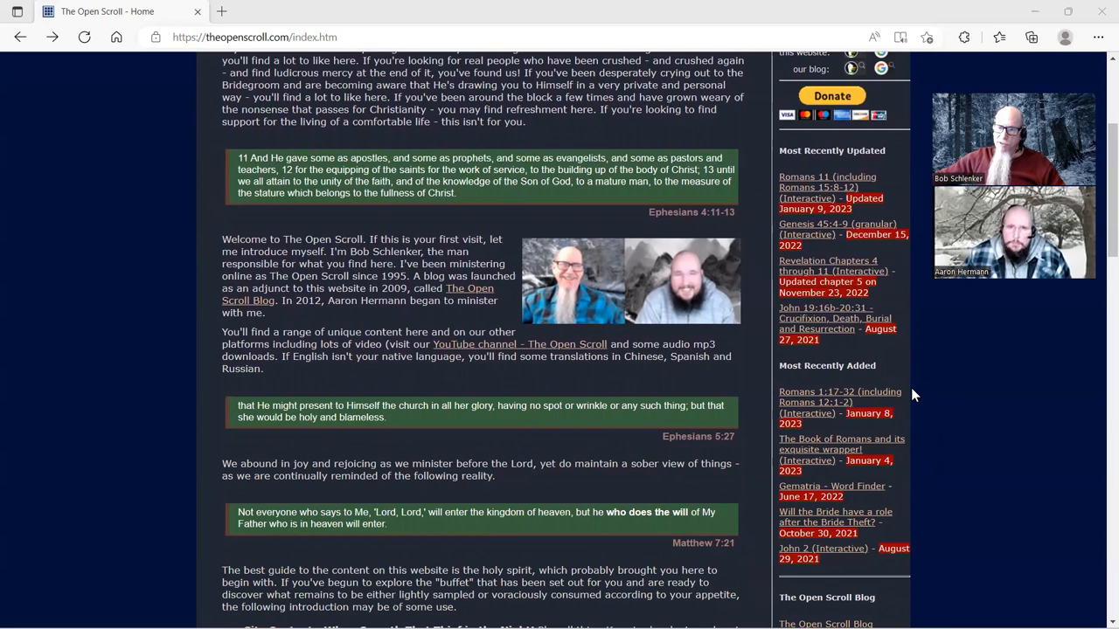
mouse_move(909, 411)
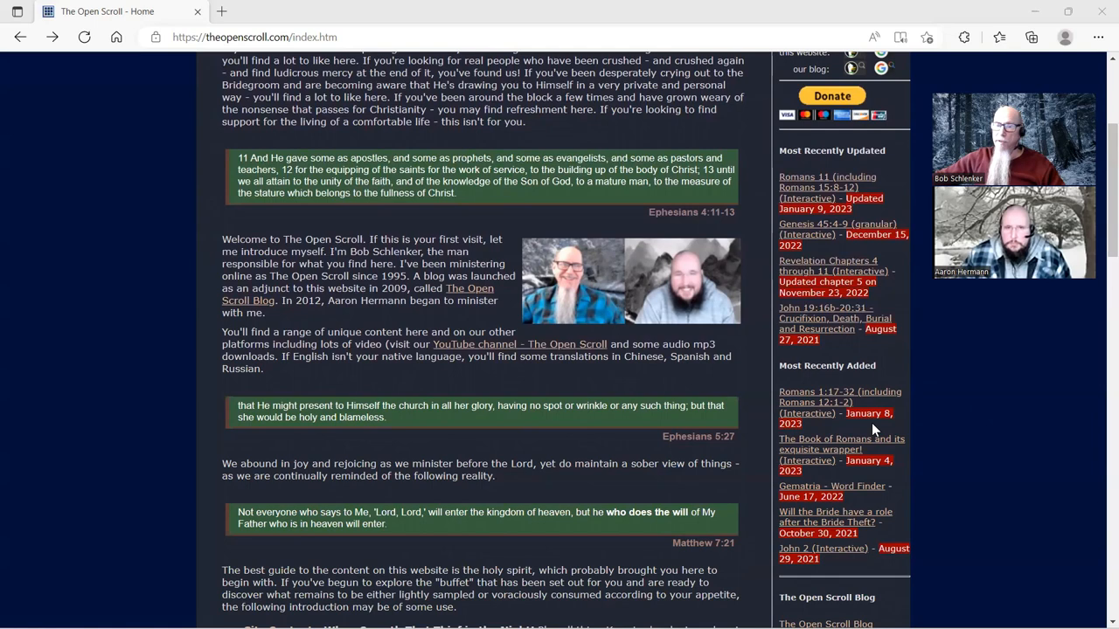
mouse_move(930, 444)
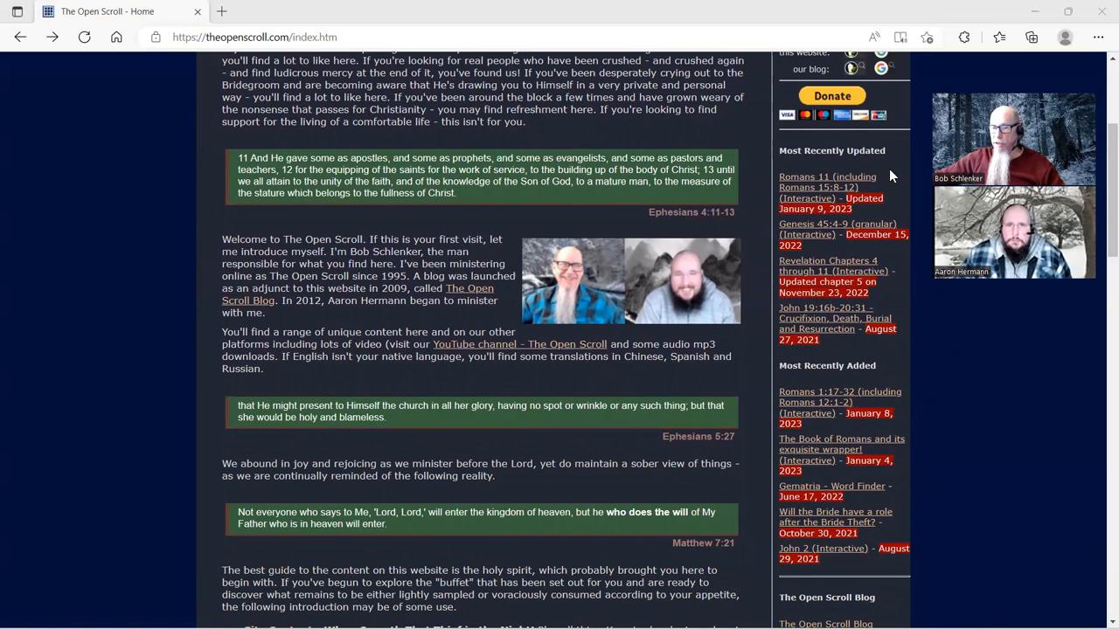
click(843, 449)
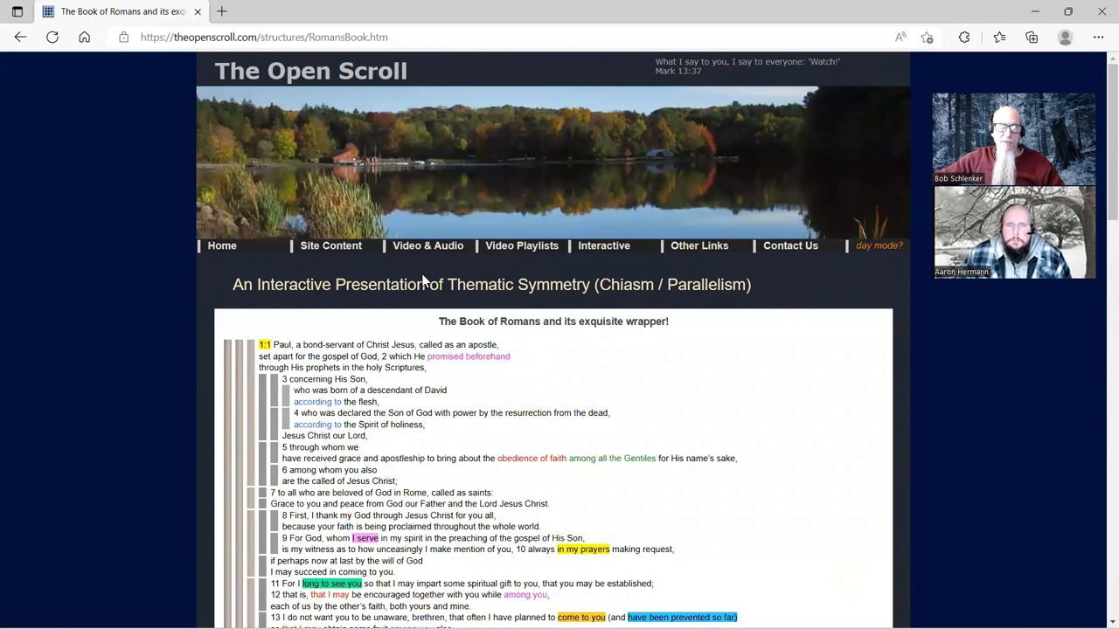
mouse_move(603, 245)
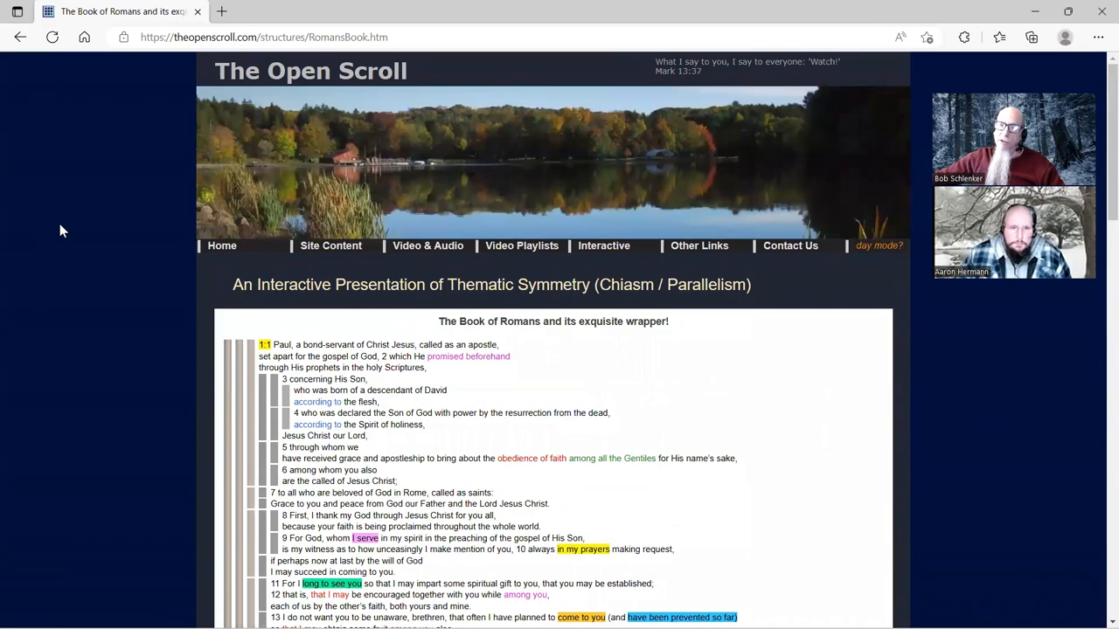
scroll(down, 3)
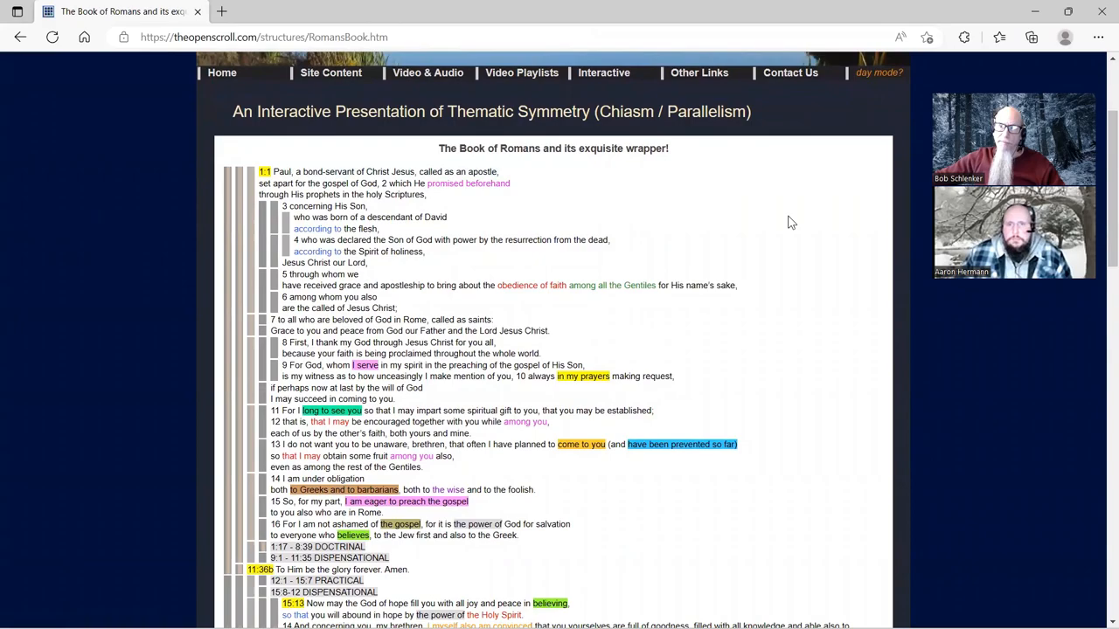
scroll(down, 3)
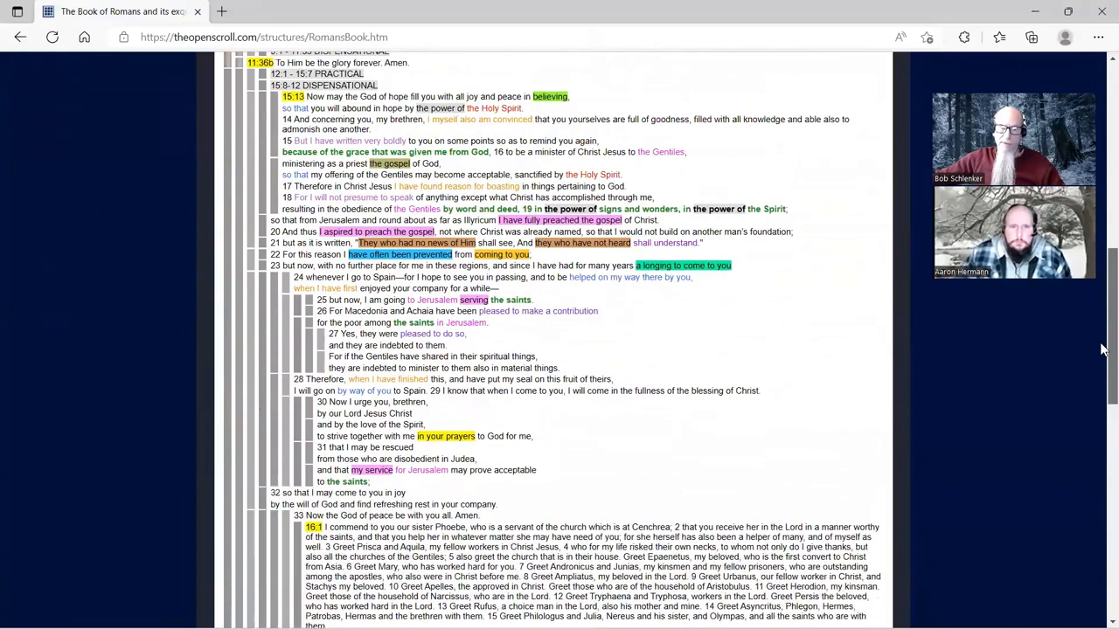
scroll(up, 3)
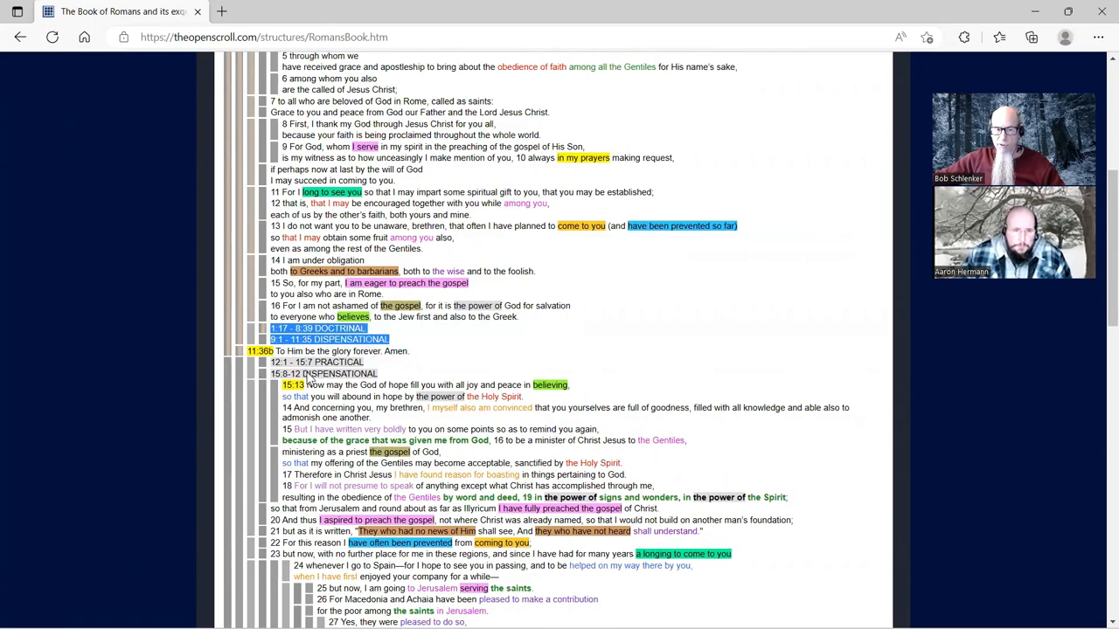
scroll(down, 3)
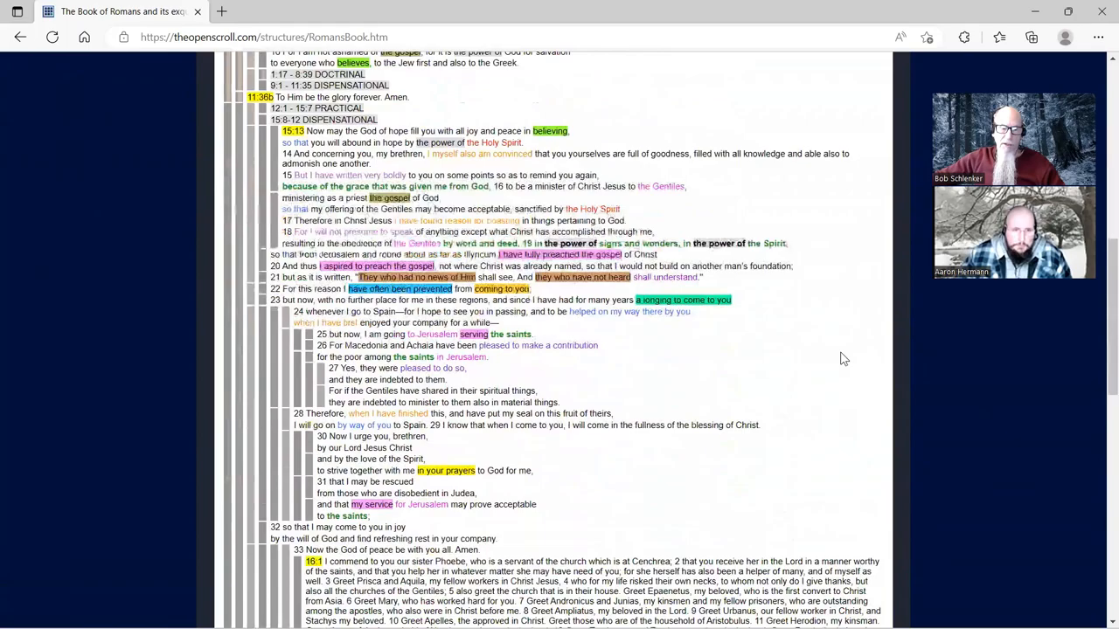
scroll(up, 3)
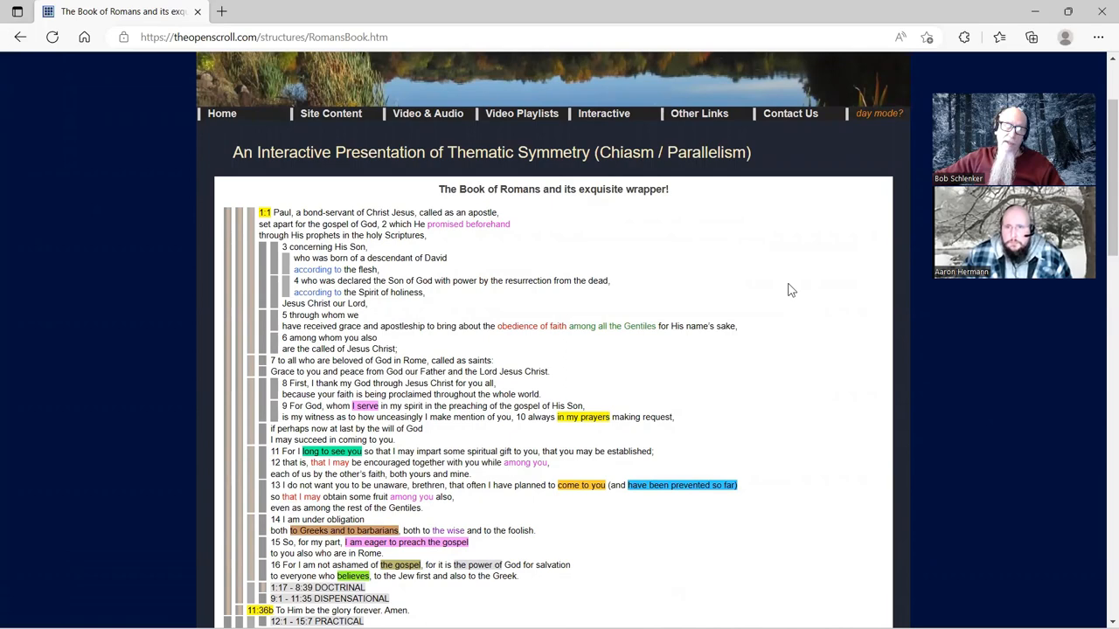
scroll(down, 3)
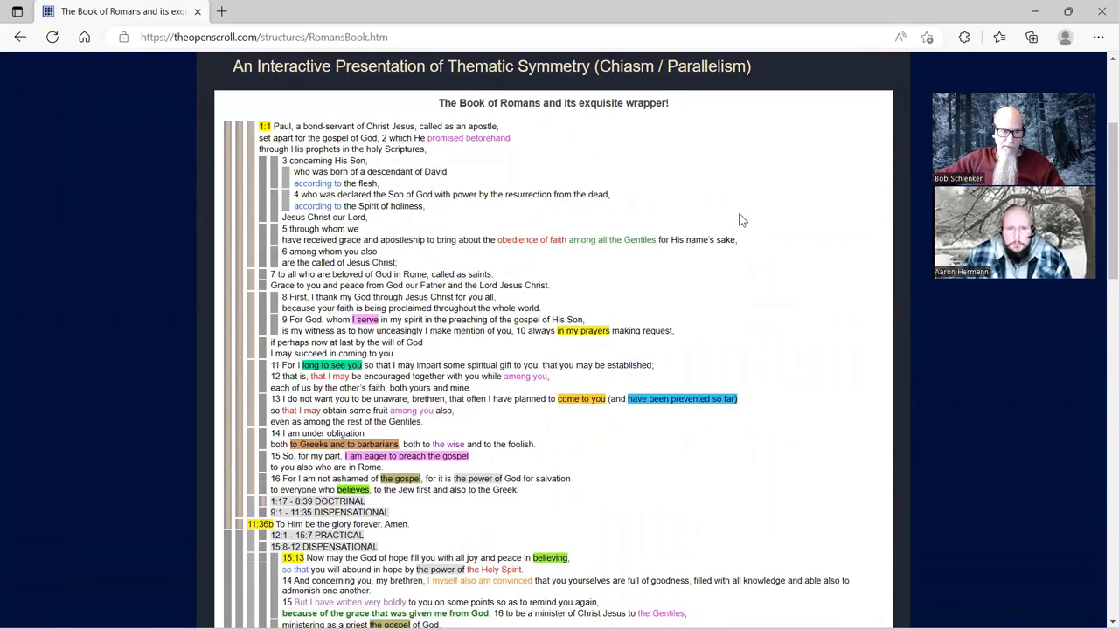
scroll(down, 3)
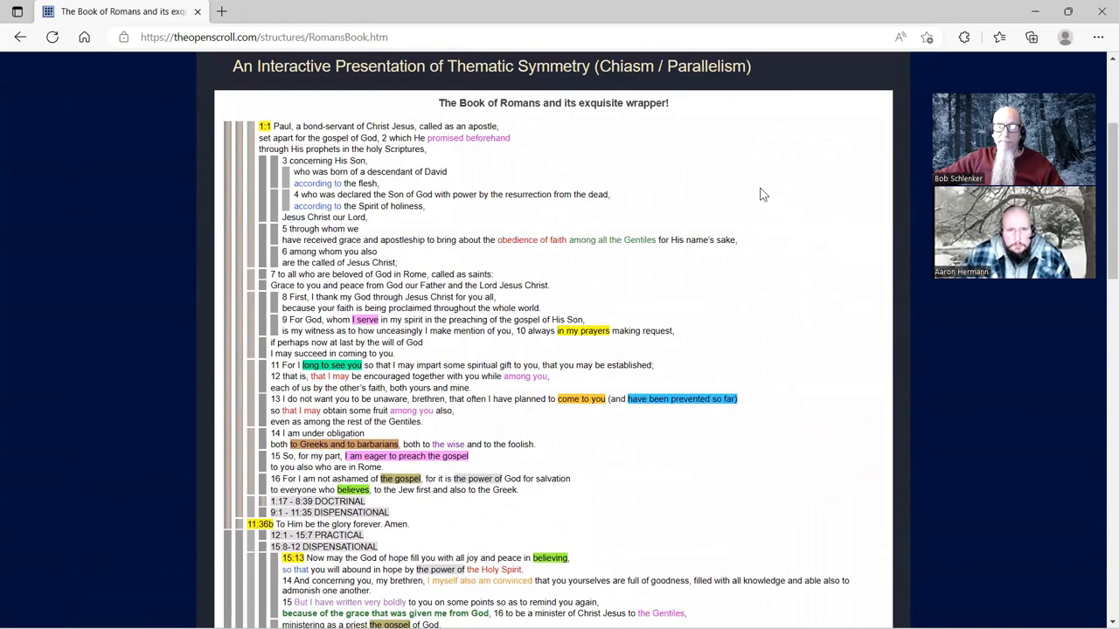
mouse_move(651, 154)
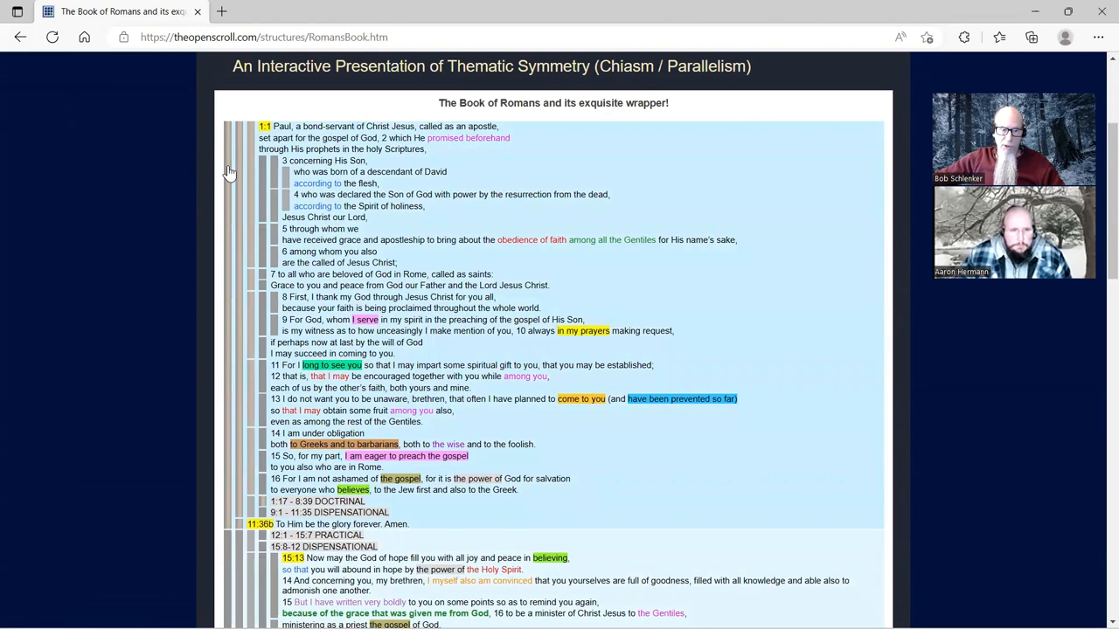
mouse_move(232, 236)
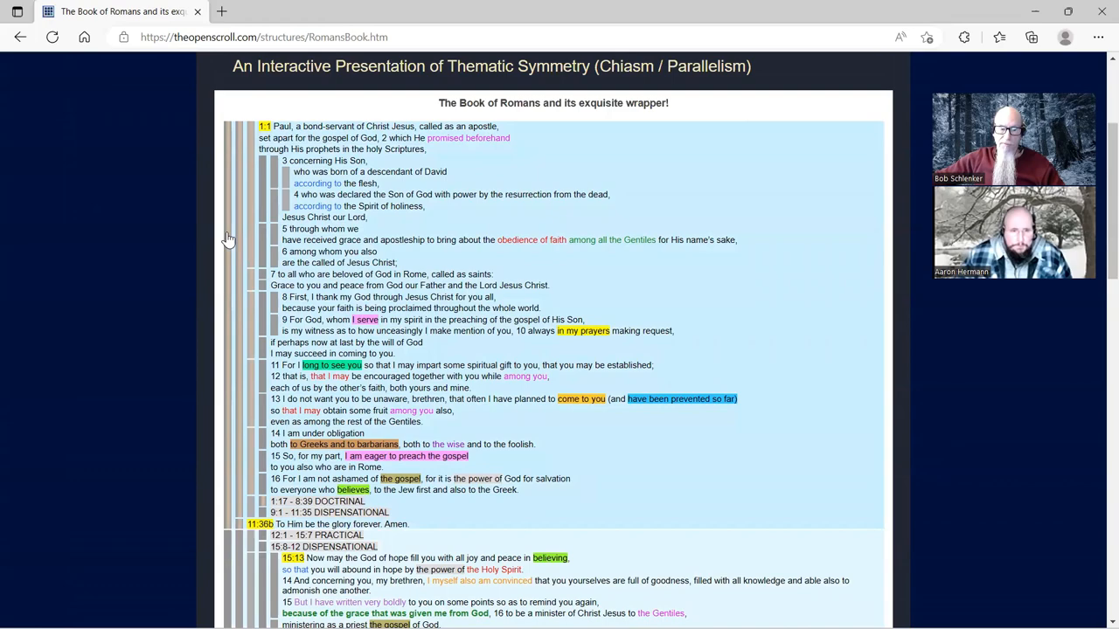
- Scroll down through the light-blue outermost section to the book's end and back to the opening verses
scroll(down, 3)
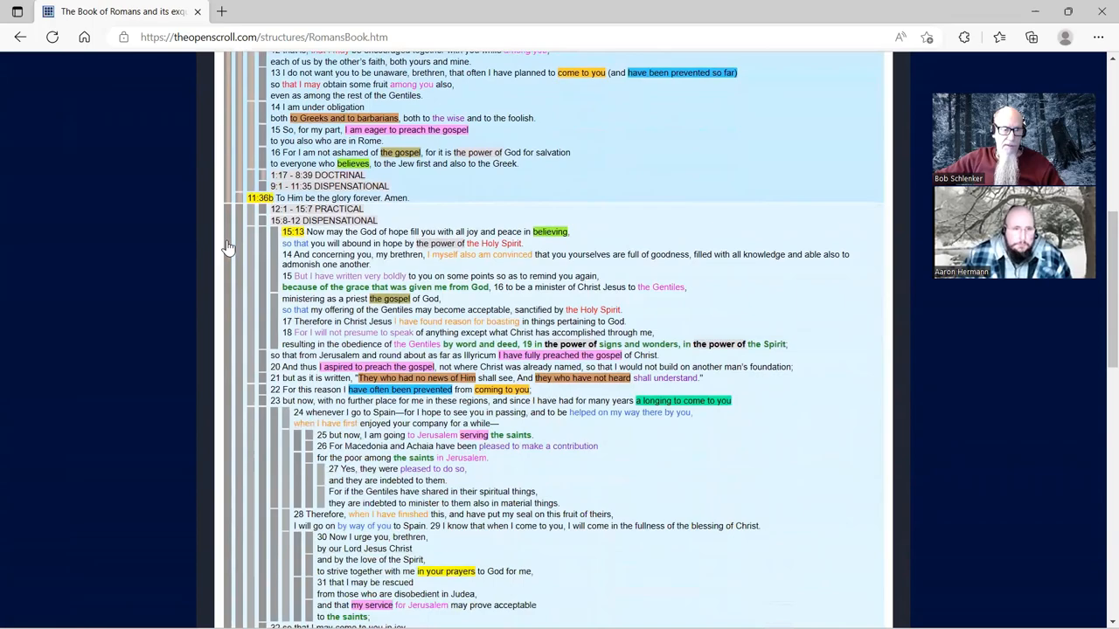
scroll(down, 3)
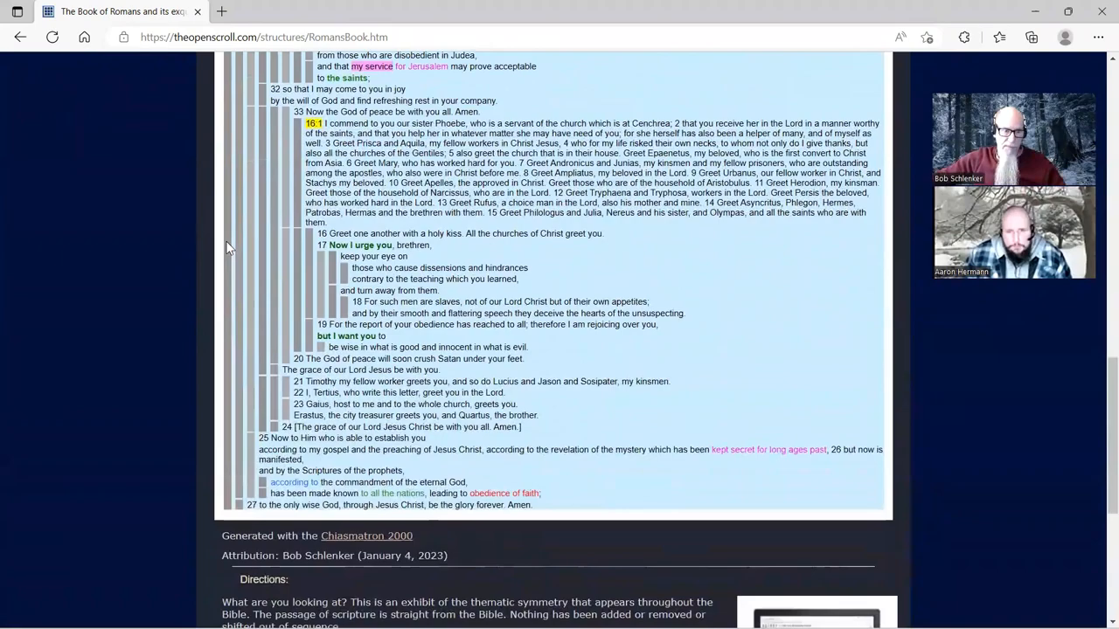
scroll(up, 3)
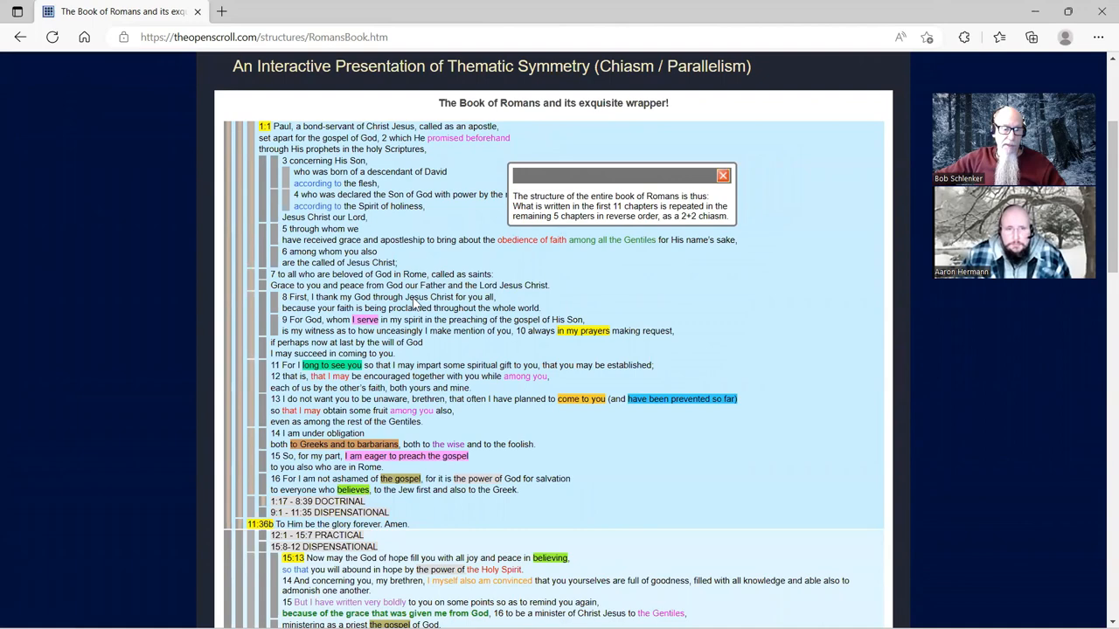
mouse_move(416, 528)
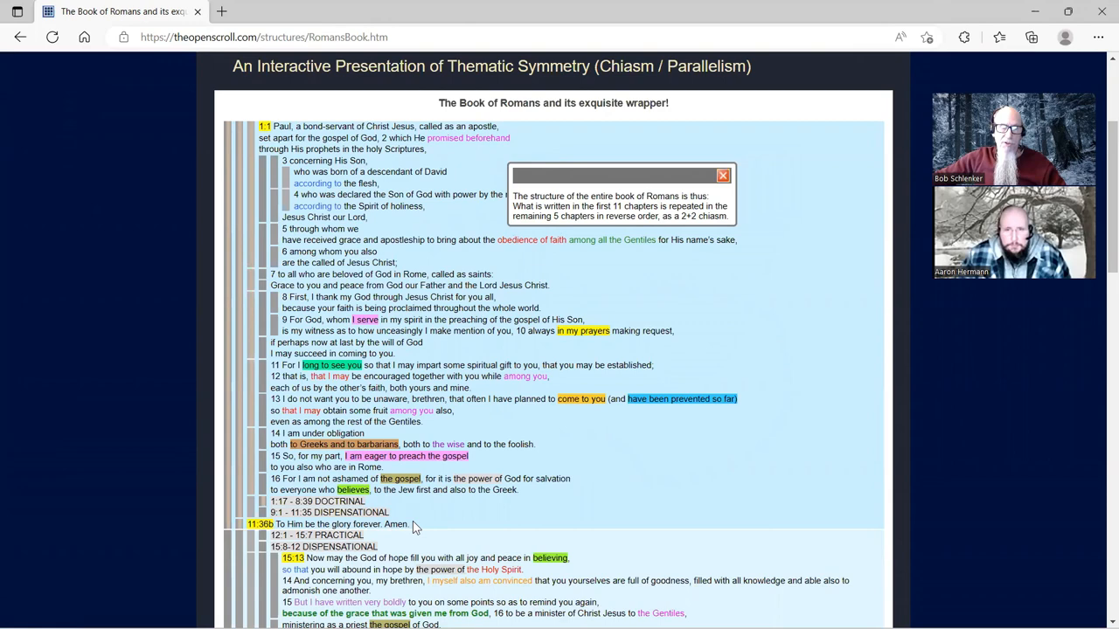
mouse_move(411, 505)
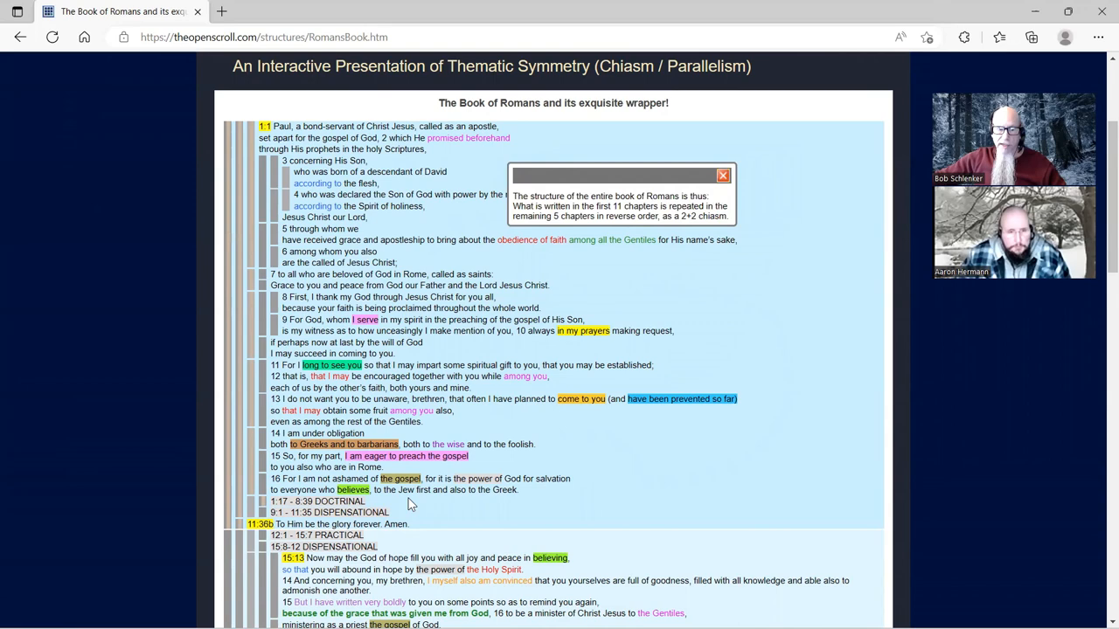
mouse_move(410, 514)
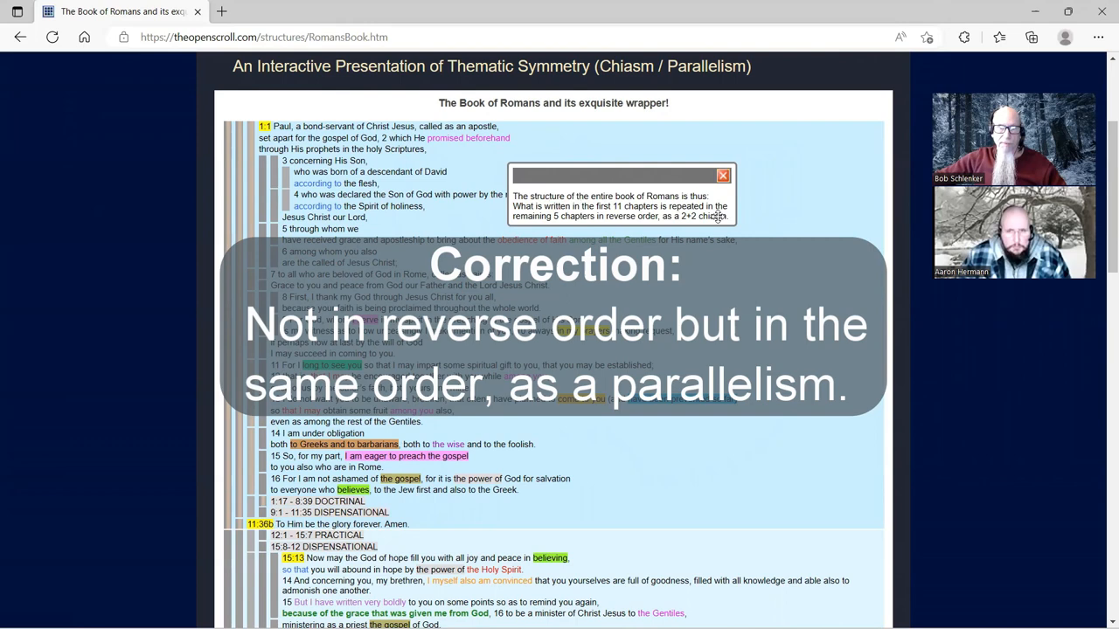
click(724, 174)
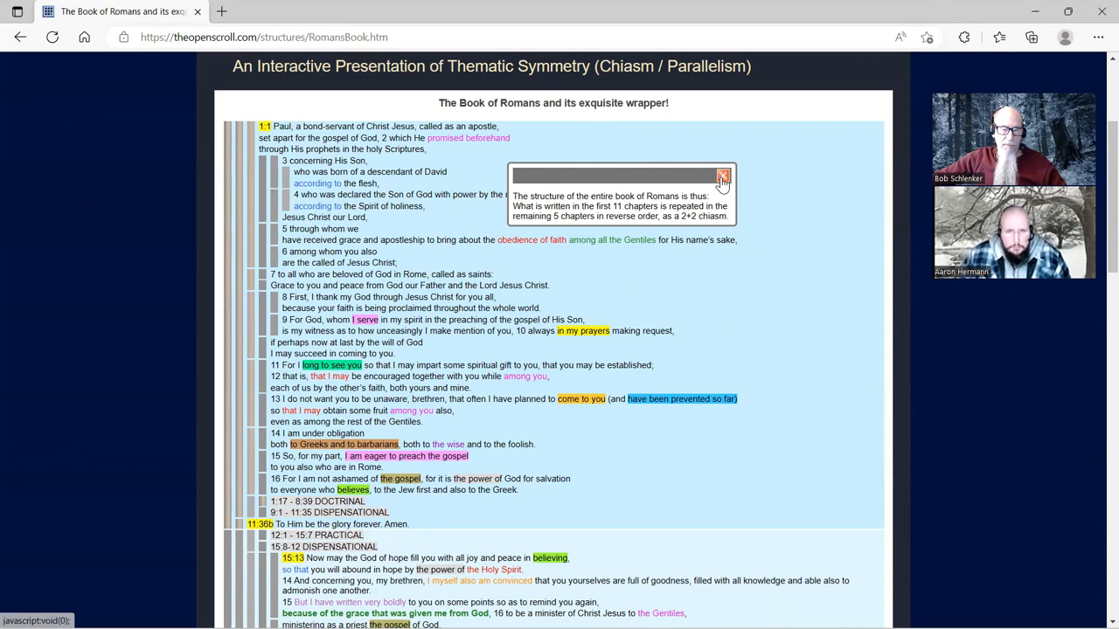
scroll(down, 3)
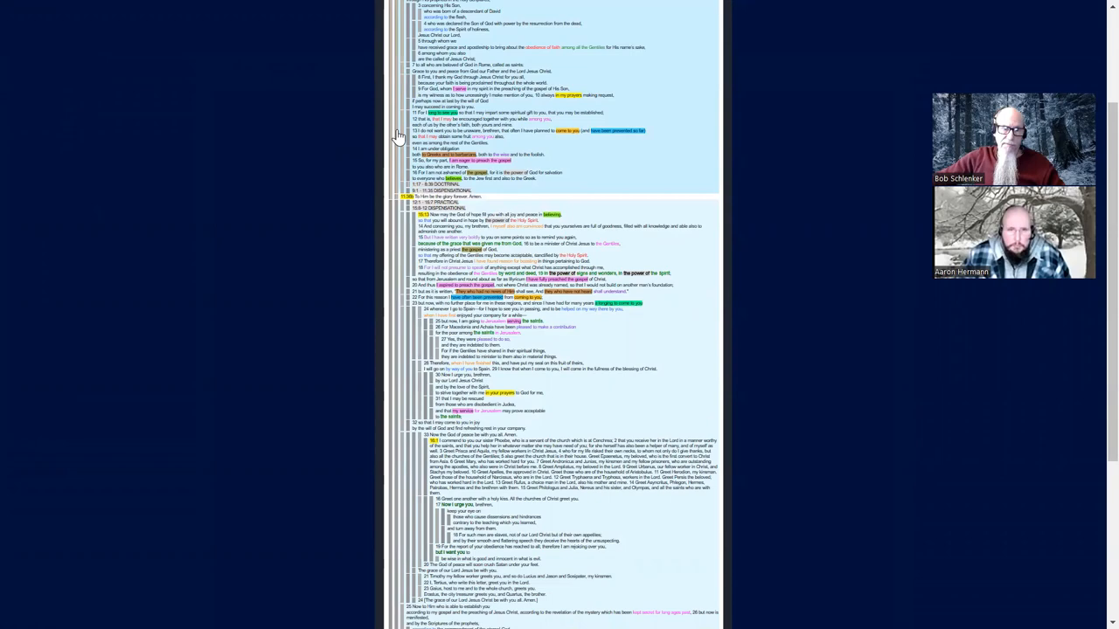
- Browse the zoomed-out chiasm down to its closing notes and back up to the chapter 1–16 outline
scroll(down, 3)
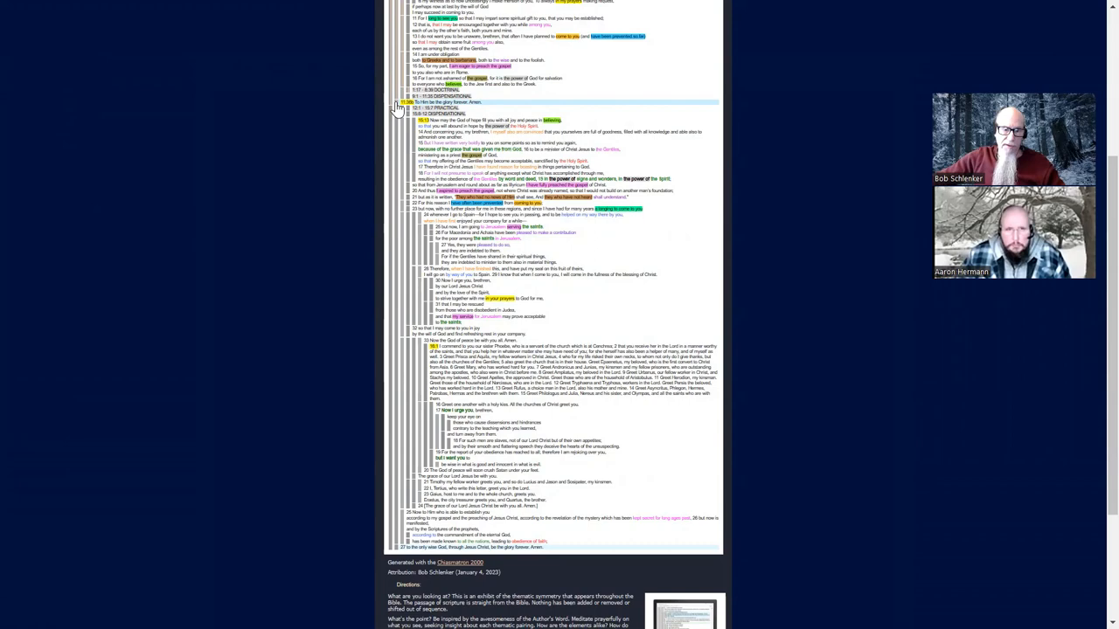
scroll(up, 3)
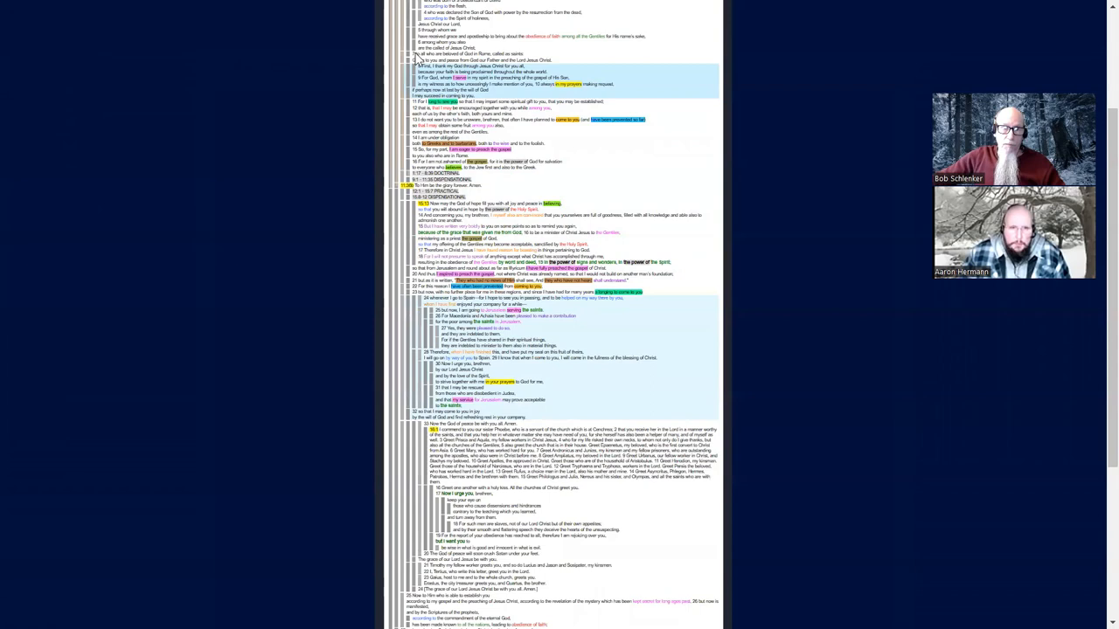
- Return to the top of the chiasm and show the note that 1:1–11:35 repeats in 12:1–16:26
scroll(up, 3)
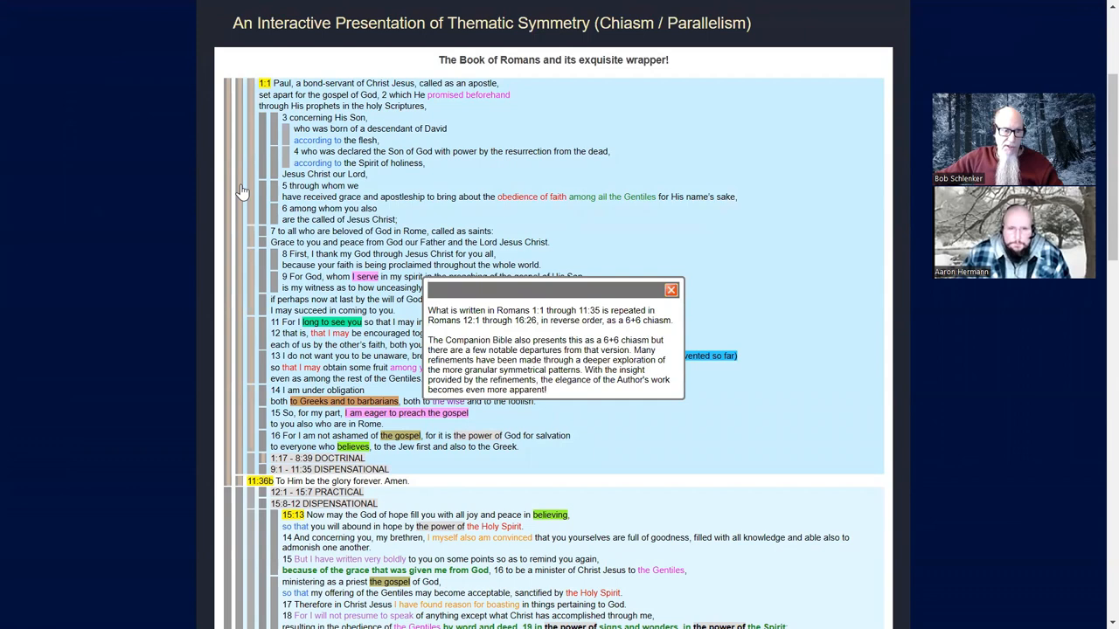
- Dismiss the 6x6 chiasm note, leaving the 11:36b doxology line marked in the outline
drag(555, 290, 568, 280)
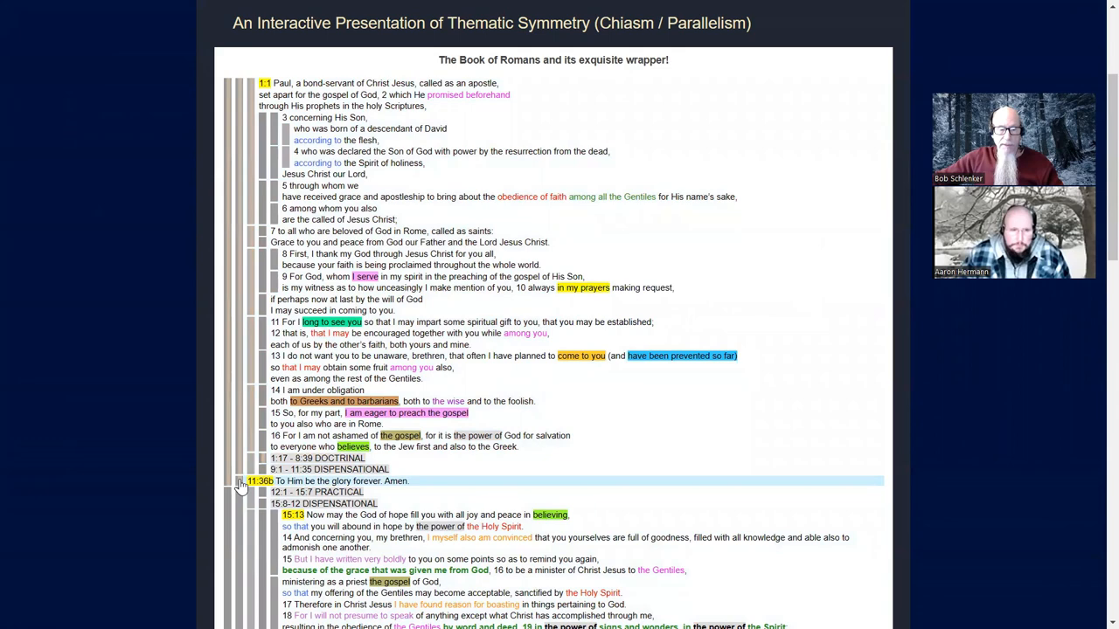
- Show the commentary note explaining that 11:36b pairs with 16:27 as the outermost wrapper
click(253, 481)
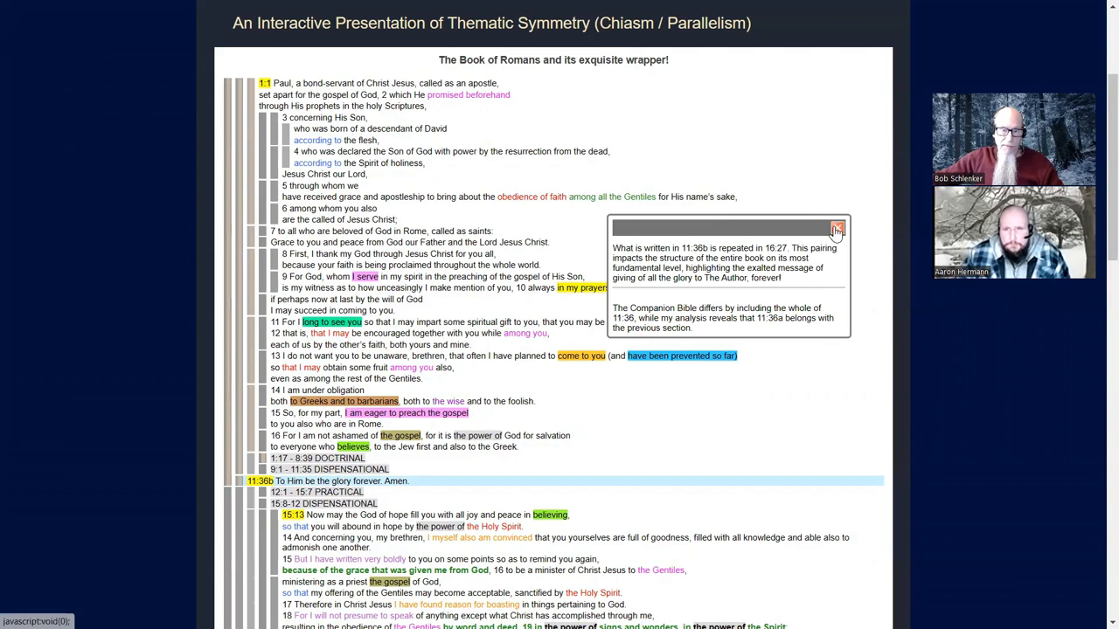
- Scroll past verse 27 to the Directions text and back, leaving both doxologies together
scroll(down, 3)
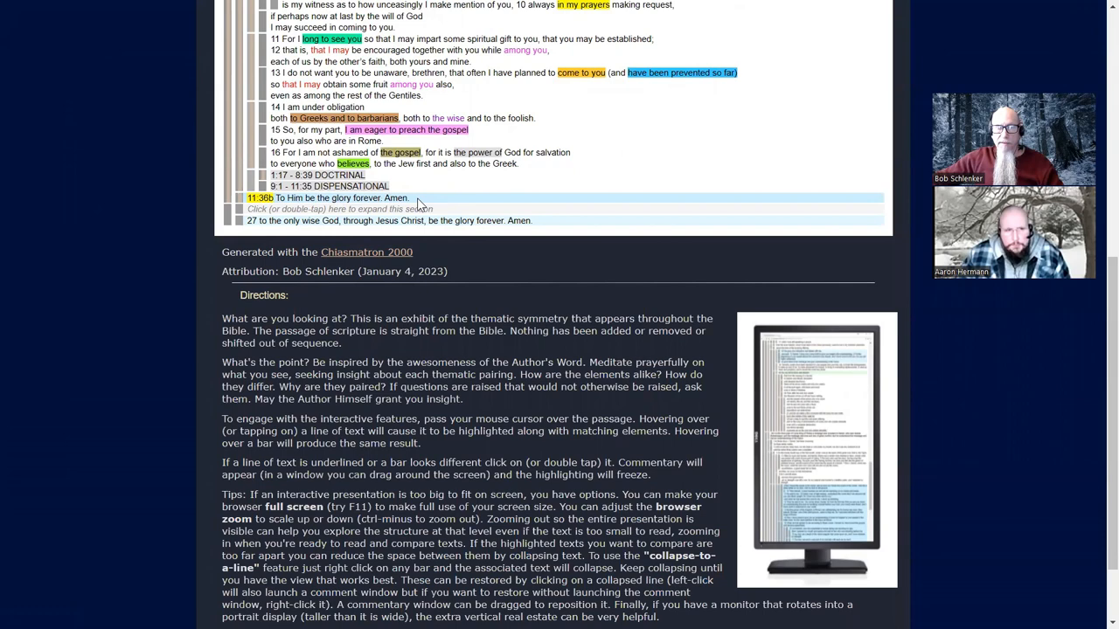
mouse_move(556, 229)
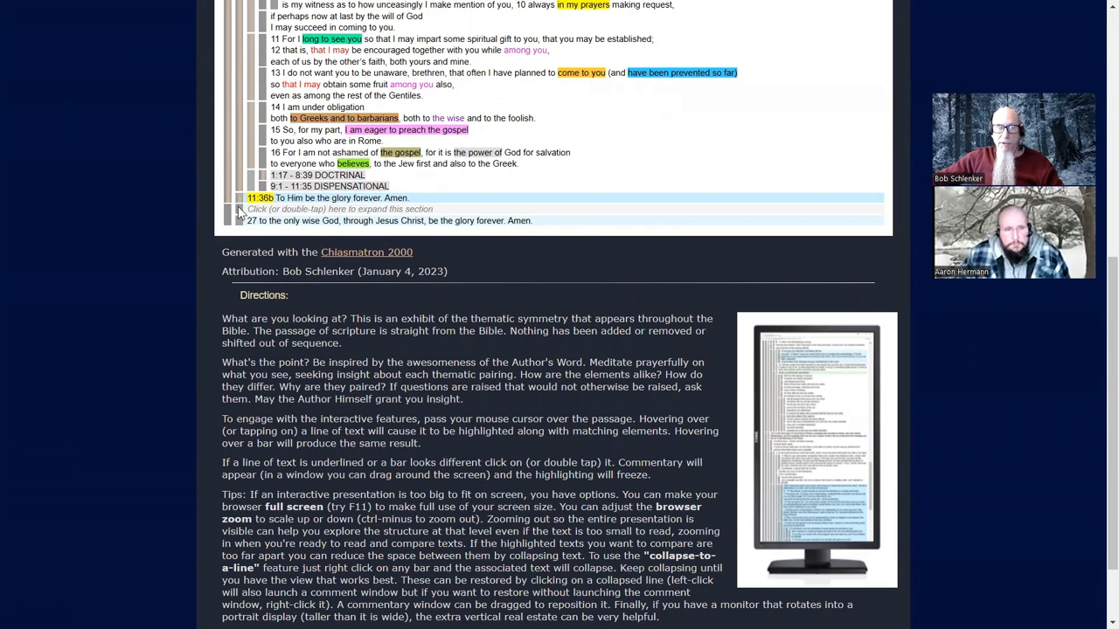
mouse_move(588, 213)
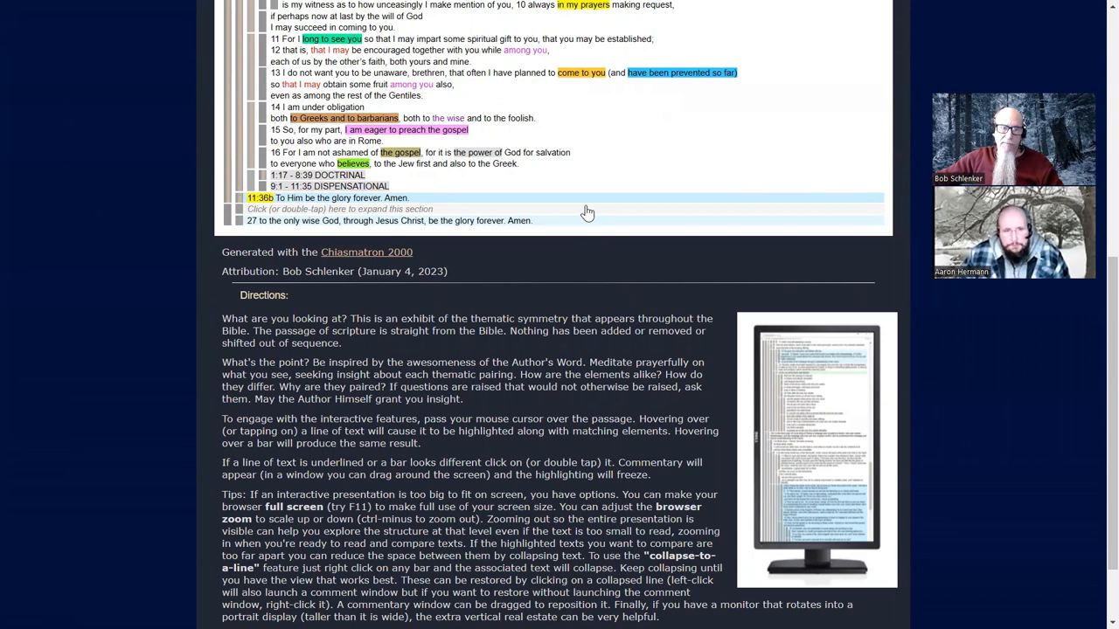
mouse_move(423, 244)
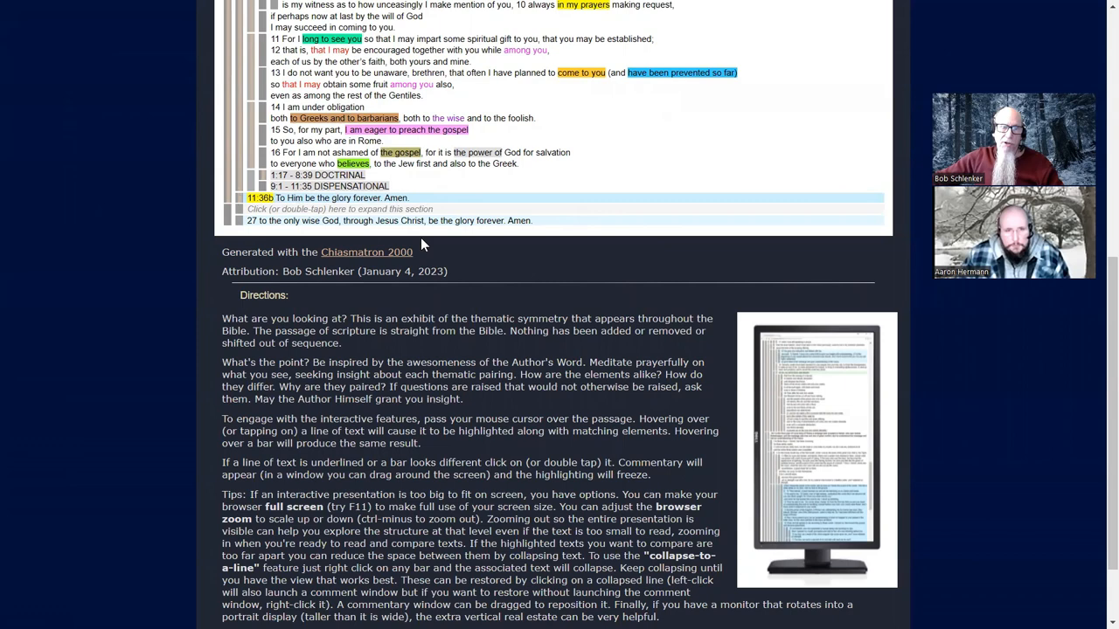
mouse_move(476, 238)
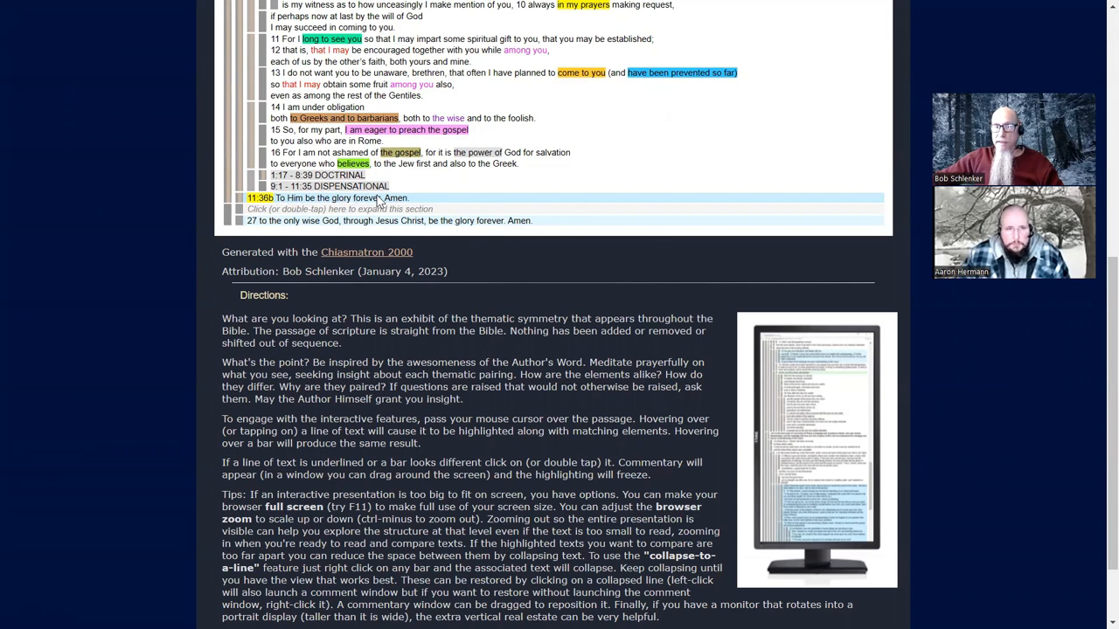
mouse_move(399, 194)
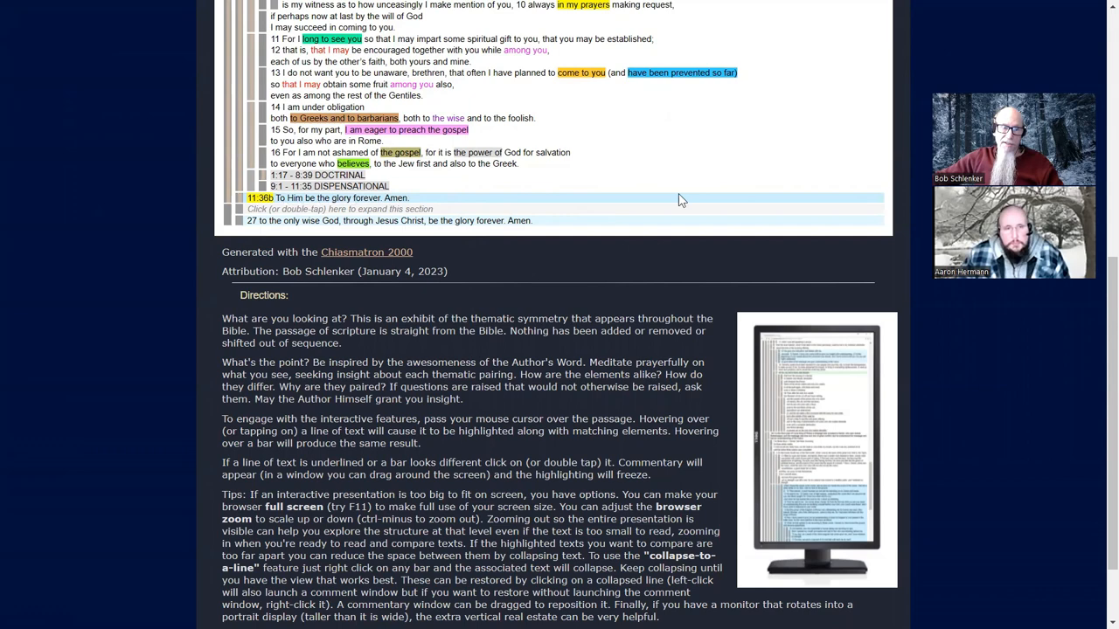
scroll(up, 3)
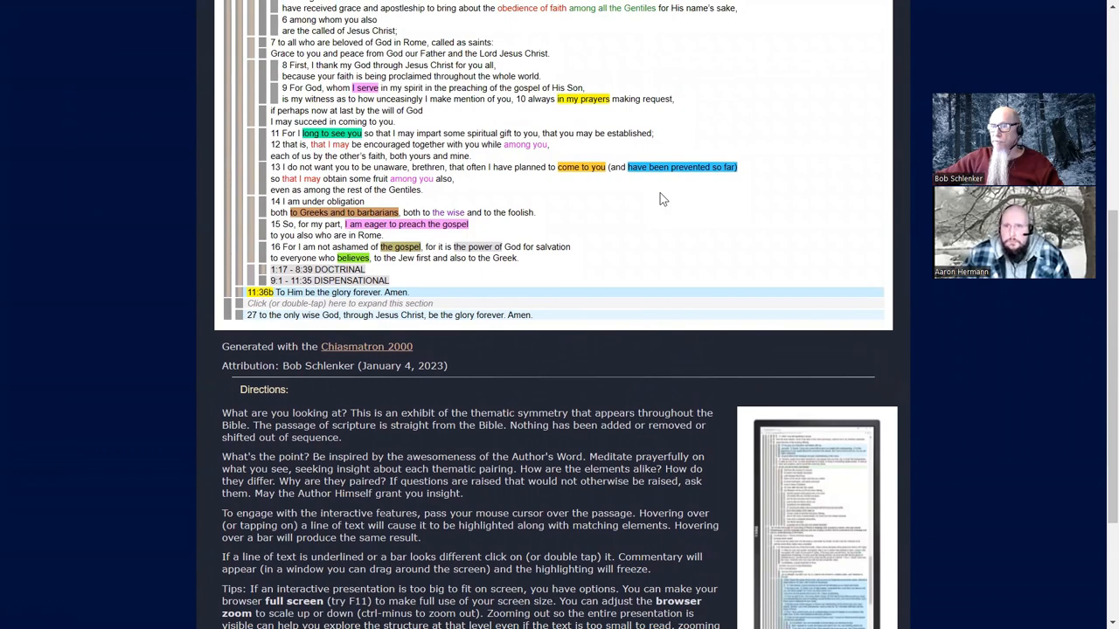
mouse_move(336, 281)
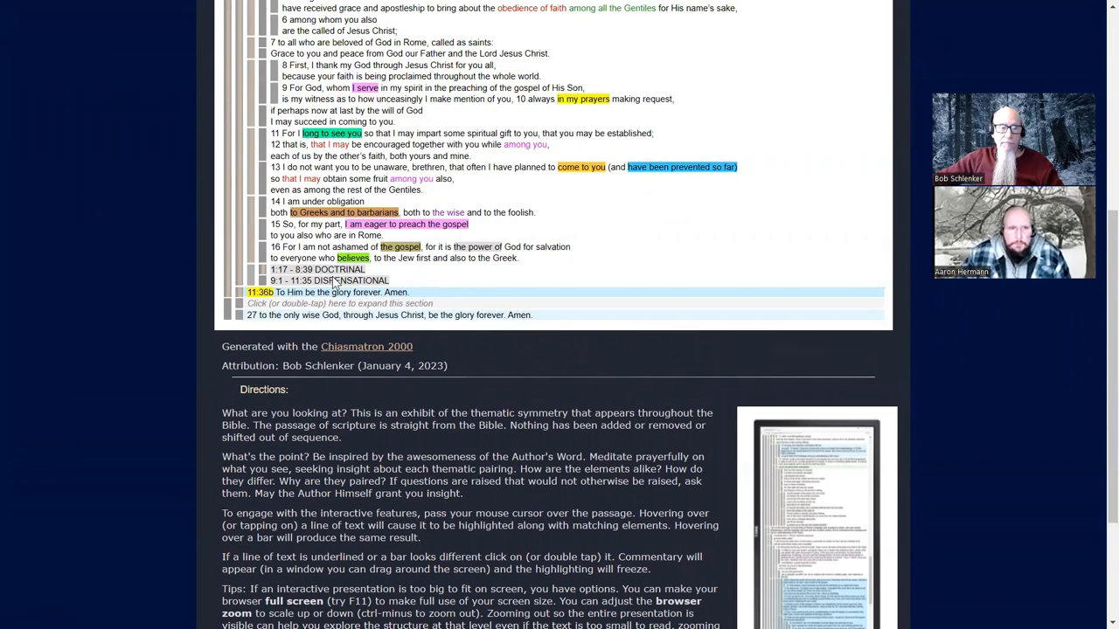
- Show the Companion Bible note that Romans 1:1–6 repeats in 16:25–26 as a 5+5 parallelism
scroll(up, 3)
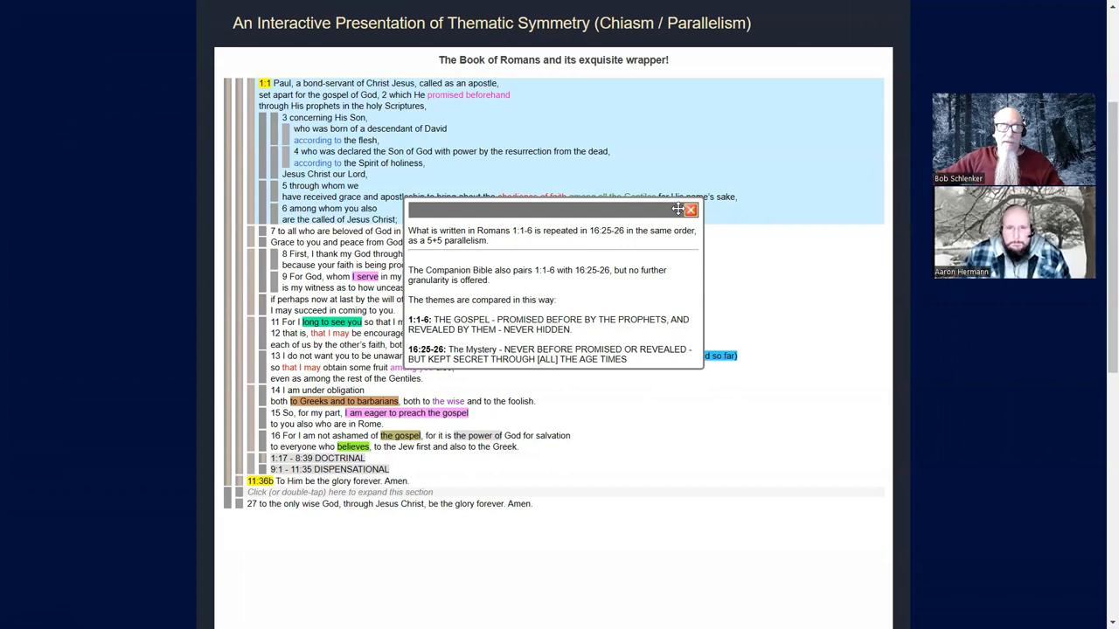
- Close the 1:1–6 note so the outline shows 1:1–6 beside 16:25–27
click(691, 210)
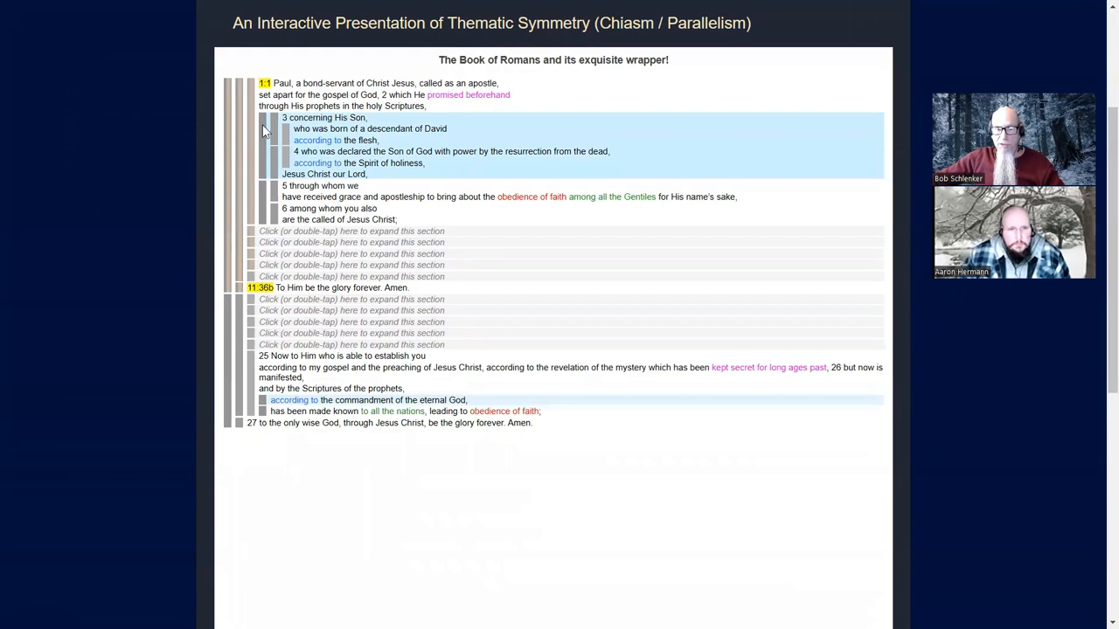
click(265, 195)
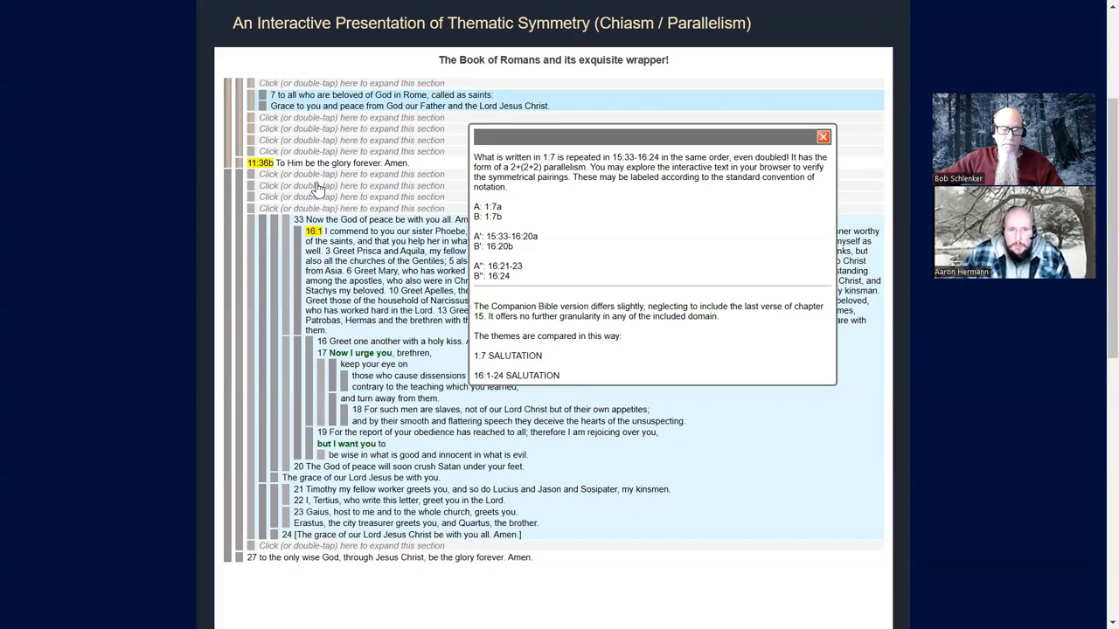
mouse_move(289, 129)
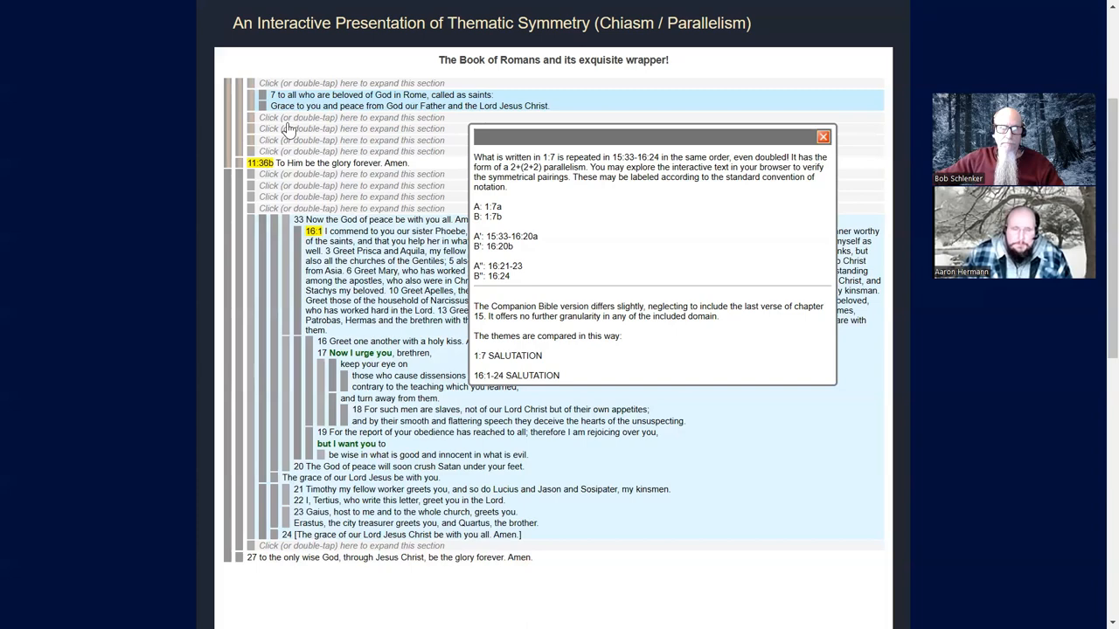
- Dismiss the outline note and highlight the 1:7b grace greeting with its chapter 16 benedictions
click(822, 136)
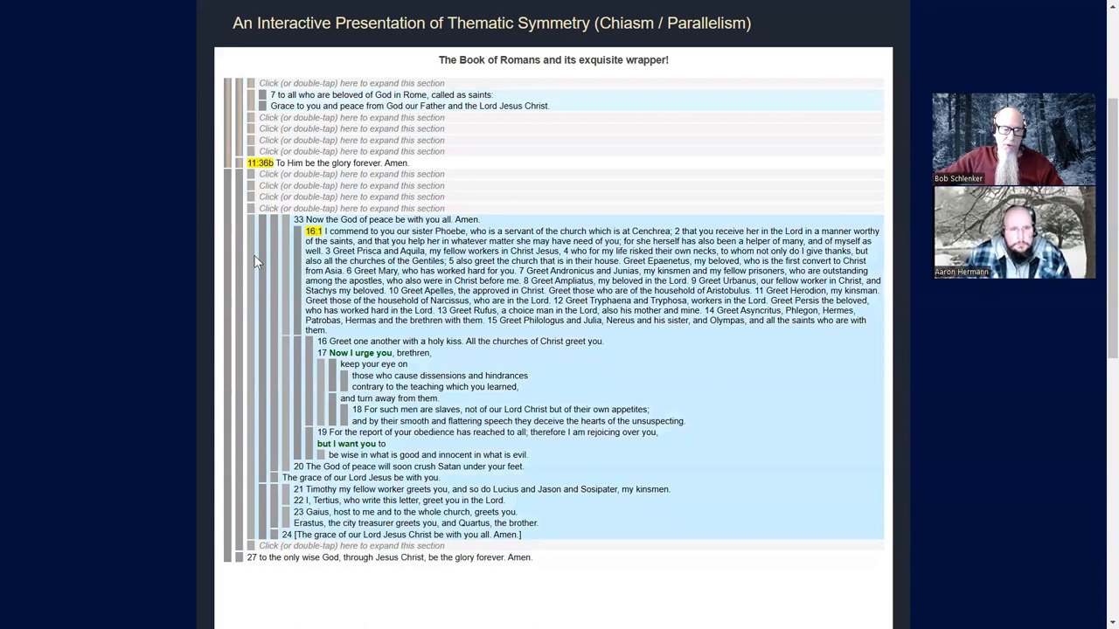
mouse_move(266, 259)
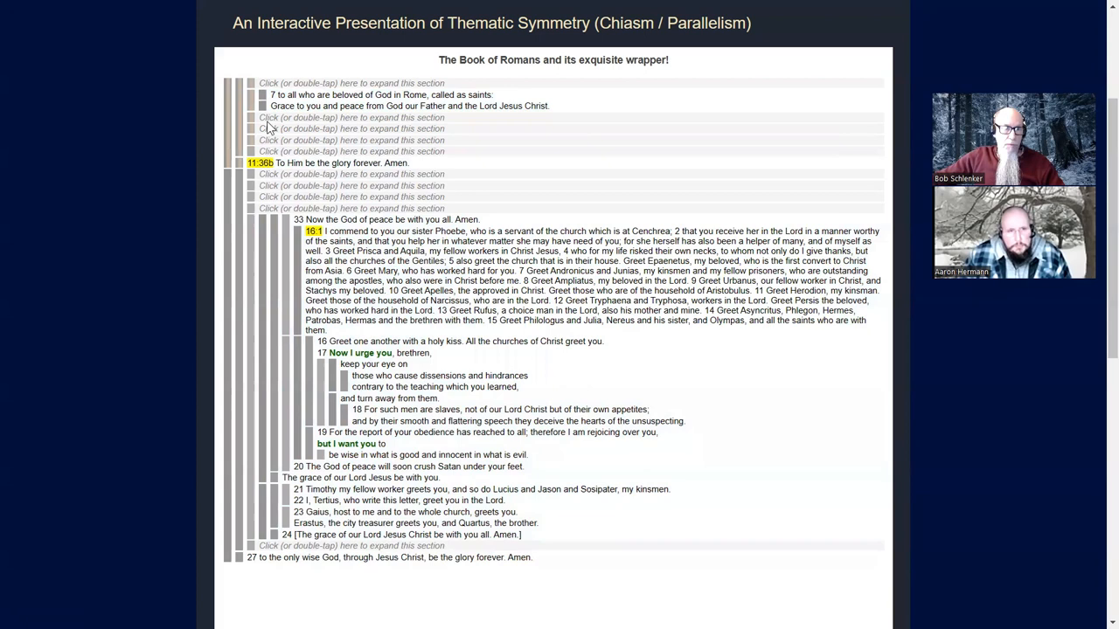
click(260, 95)
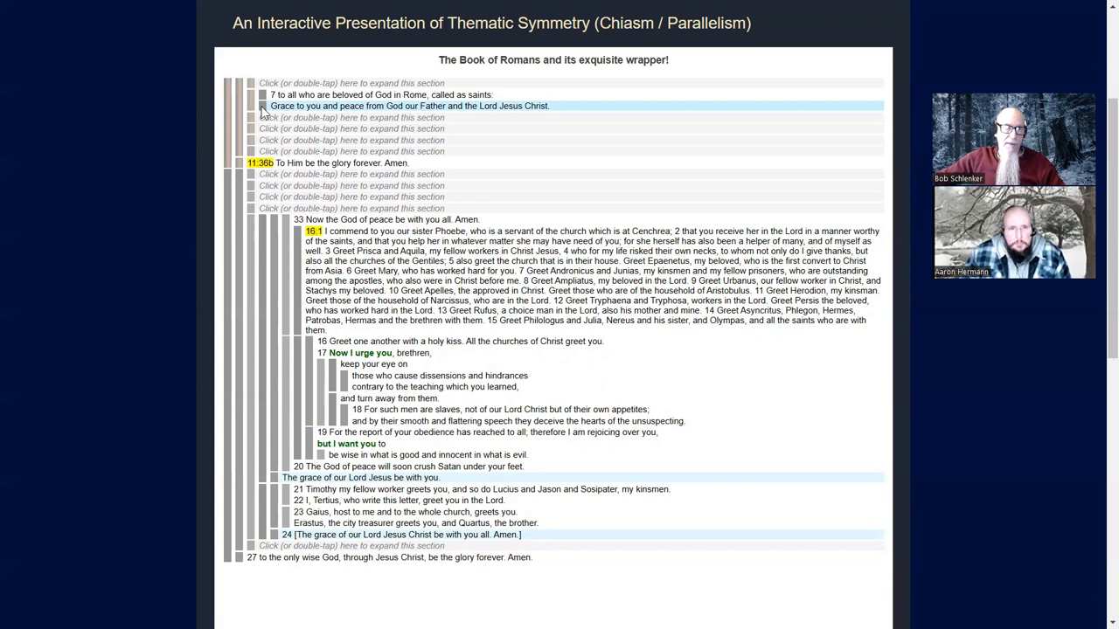
- Highlight the 15:33–16:19 commendations, greetings and warnings block in the Romans outline
click(260, 94)
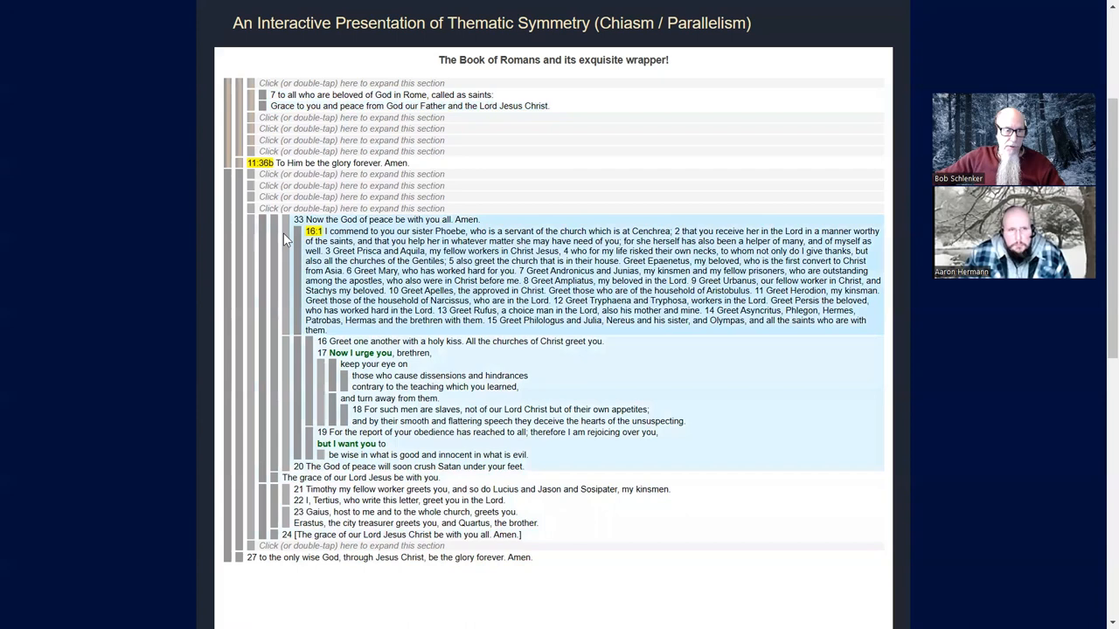
mouse_move(289, 231)
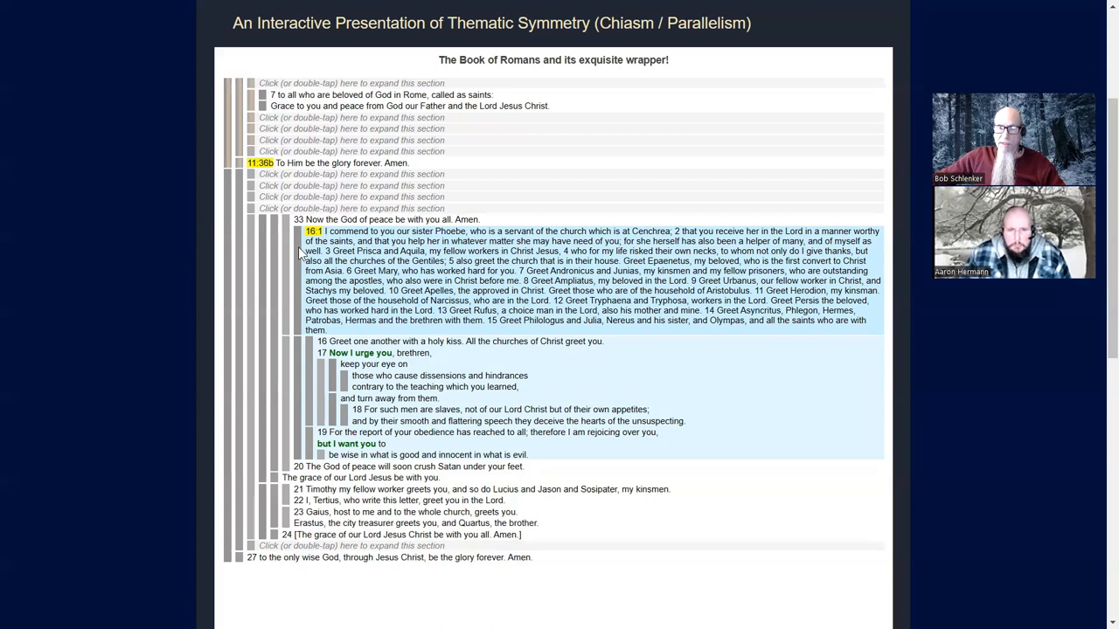
mouse_move(301, 328)
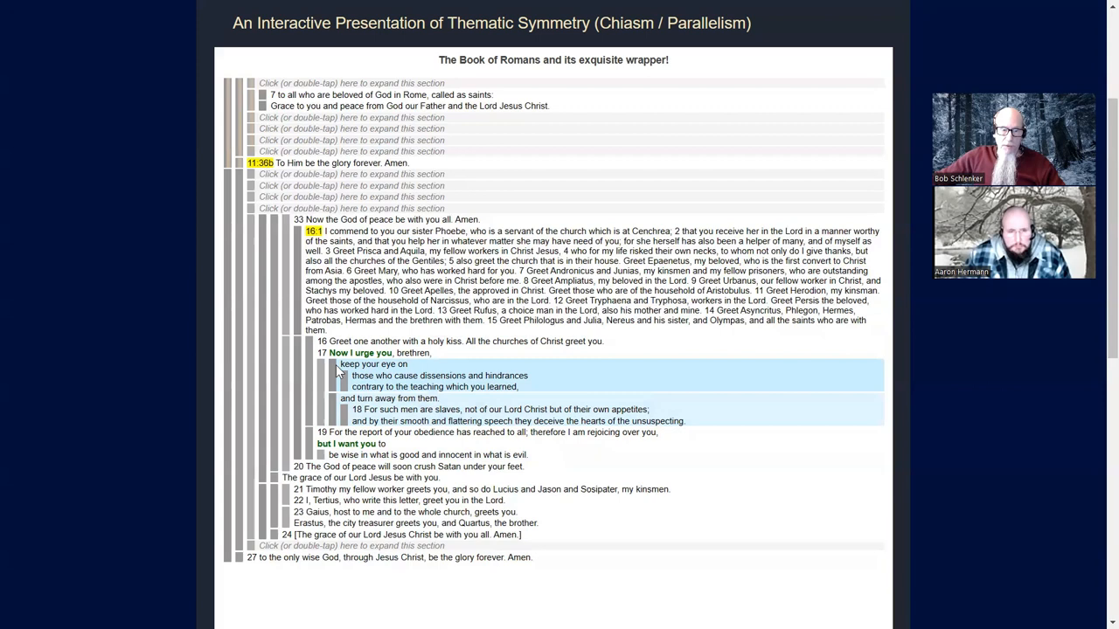
- Expand the collapsed Romans 16:1–24 row to reveal Phoebe's commendation and the greetings
click(341, 363)
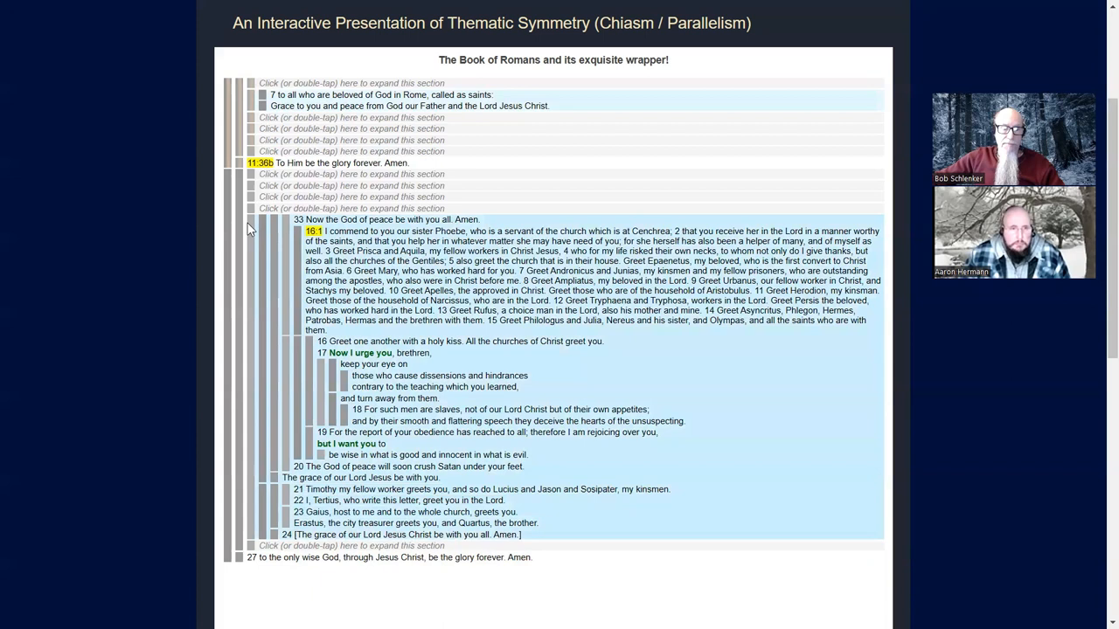
mouse_move(254, 220)
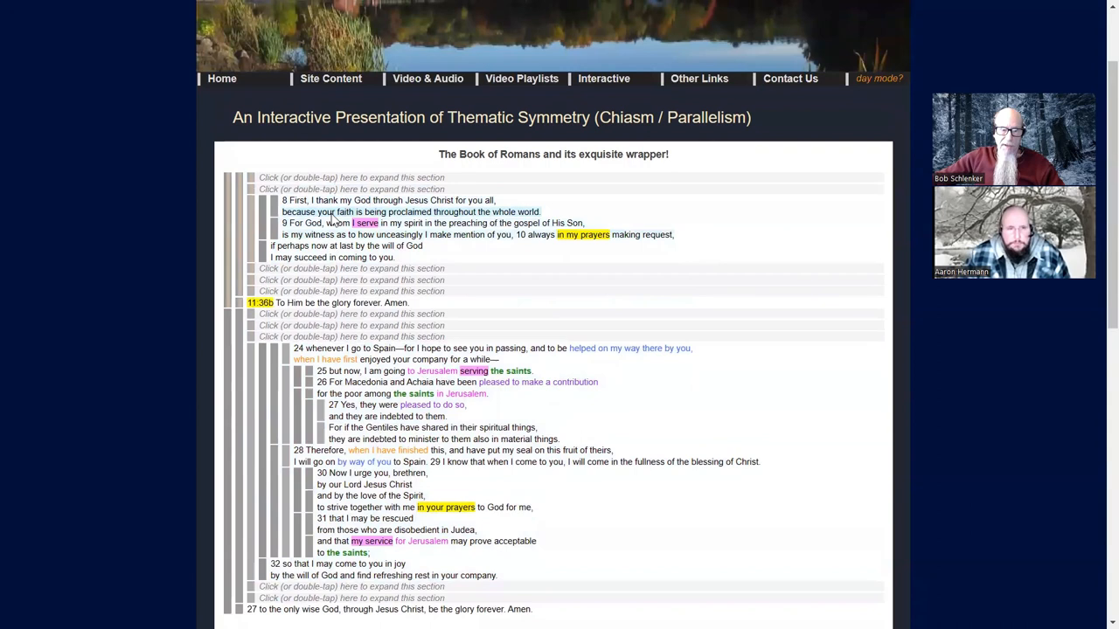
- Bring up the note saying 1:8–10a repeats in 15:24–32 as a 2+2 parallelism
click(258, 226)
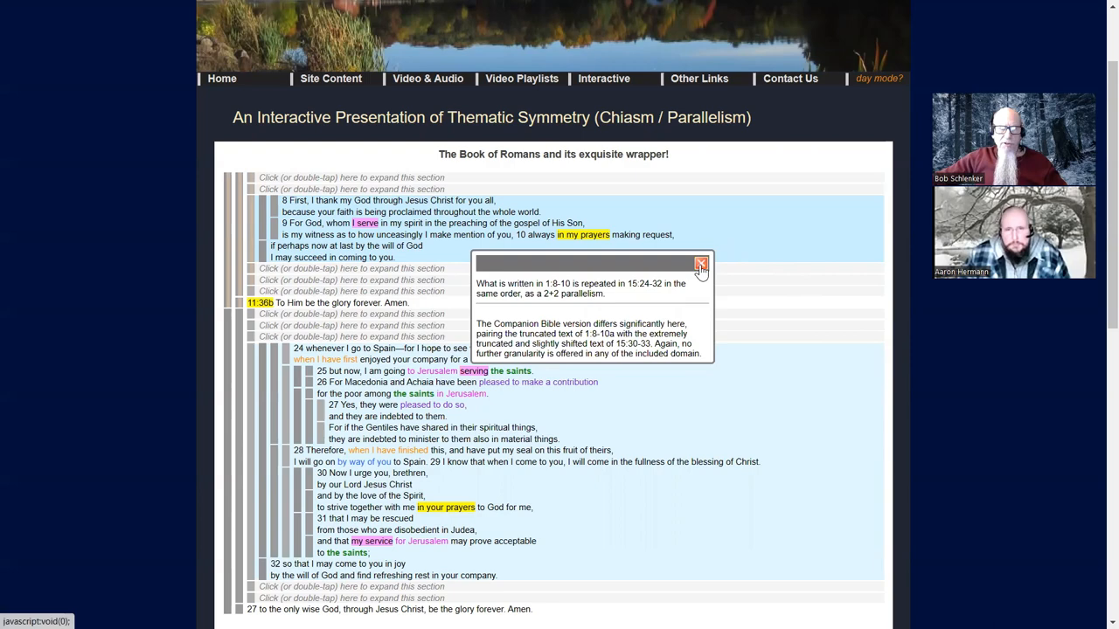
click(701, 264)
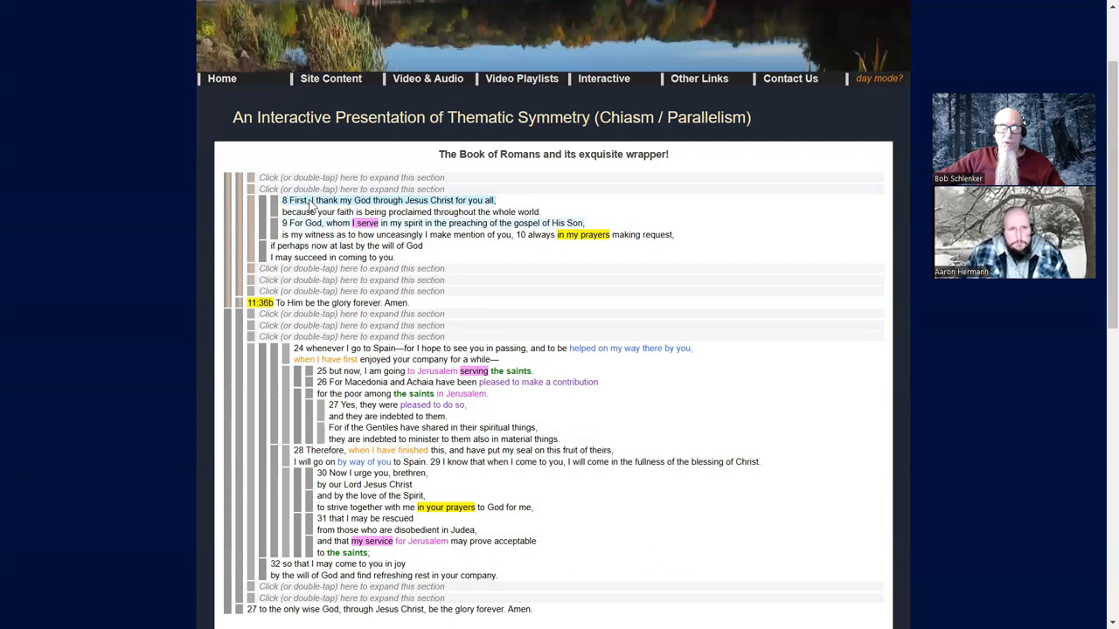
mouse_move(476, 206)
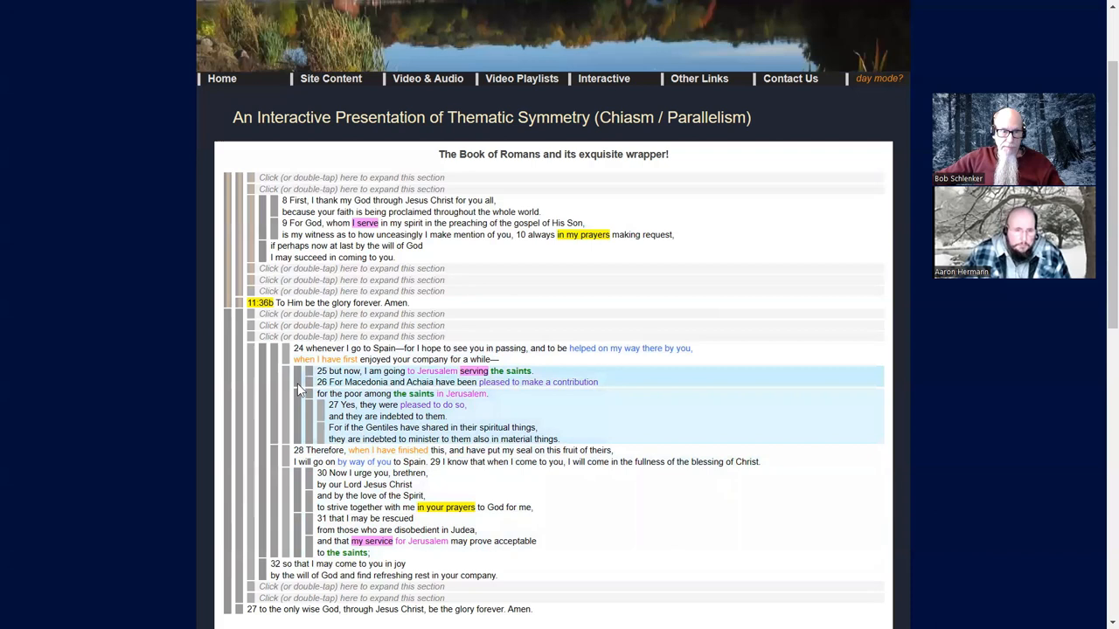
- Expand the collapsed 15:24–32 bar so it shows highlighted alongside Romans 1:8–10
click(308, 381)
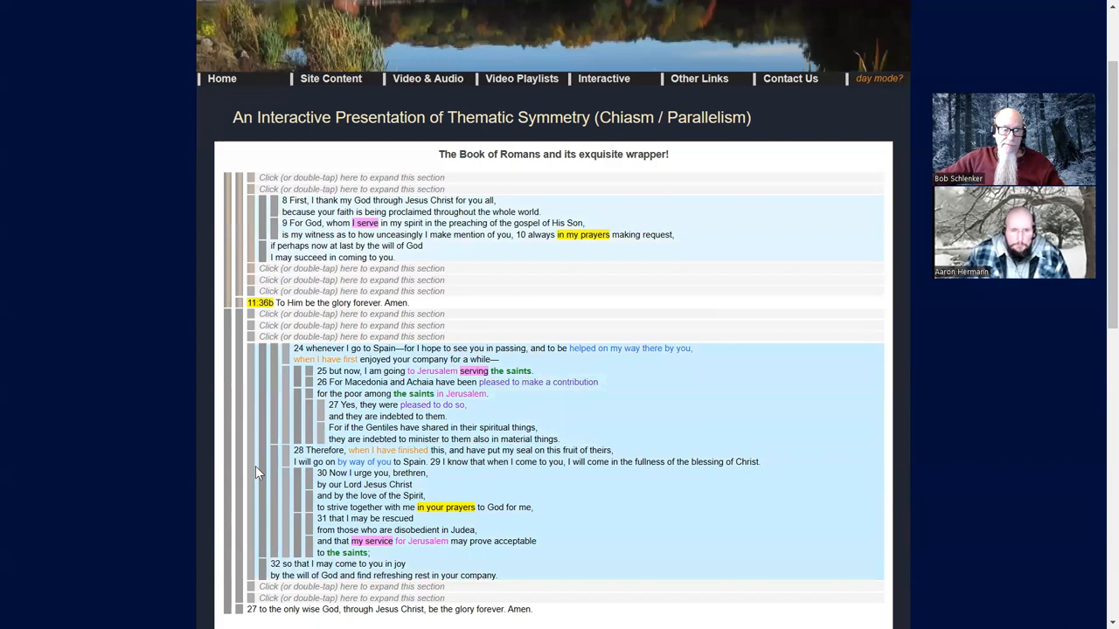
mouse_move(255, 355)
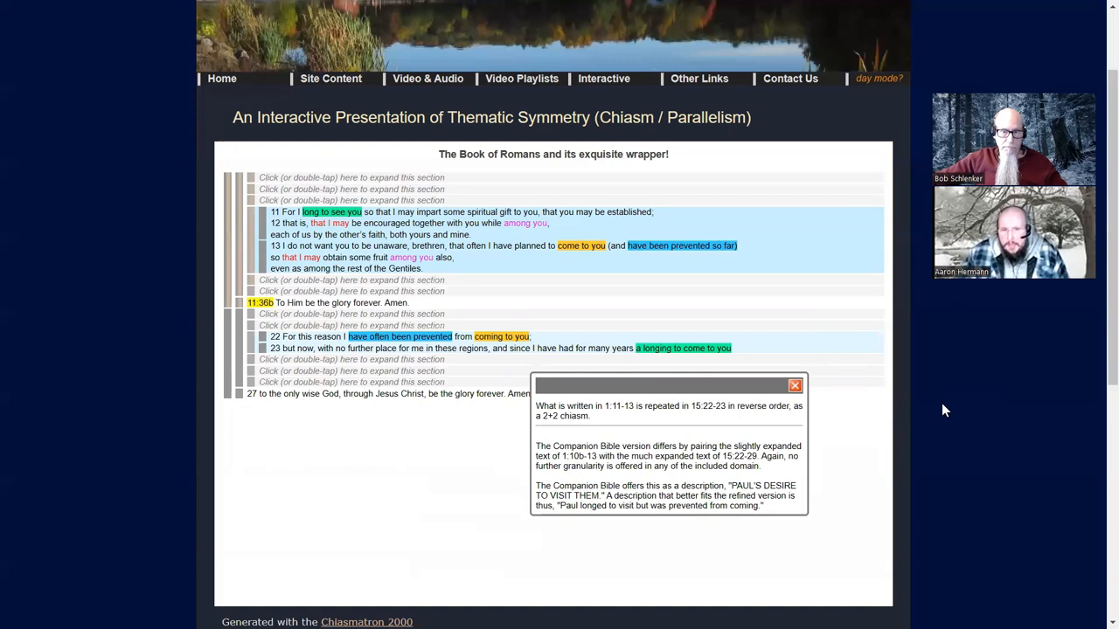
mouse_move(935, 412)
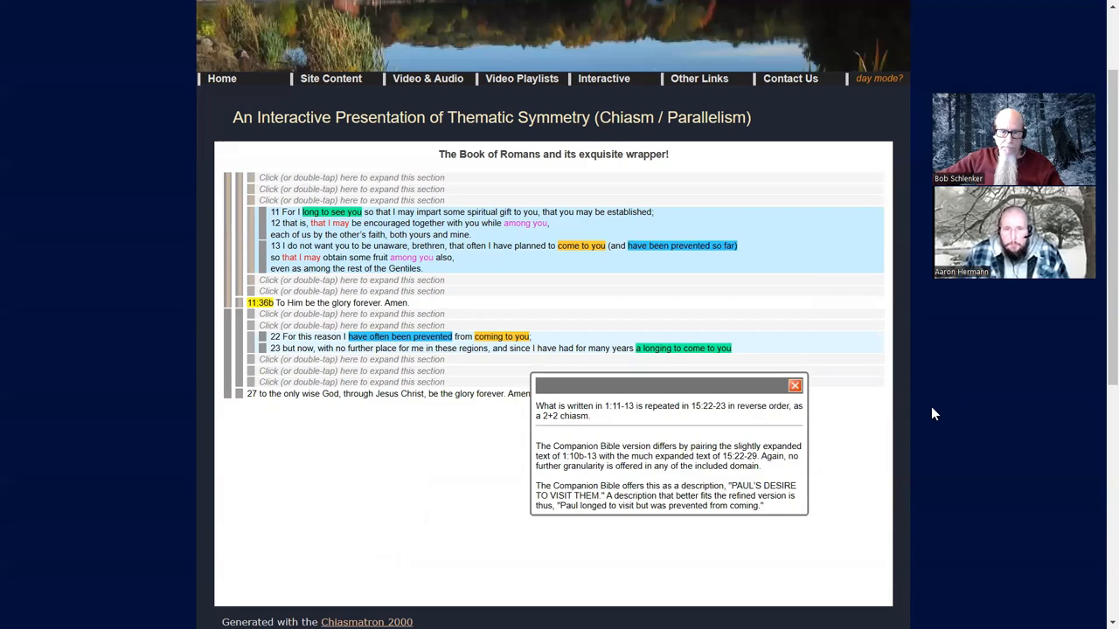
- Close the 2x2 chiasm note, leaving Romans 1:11–13 and 15:22–23 expanded side by side
click(794, 387)
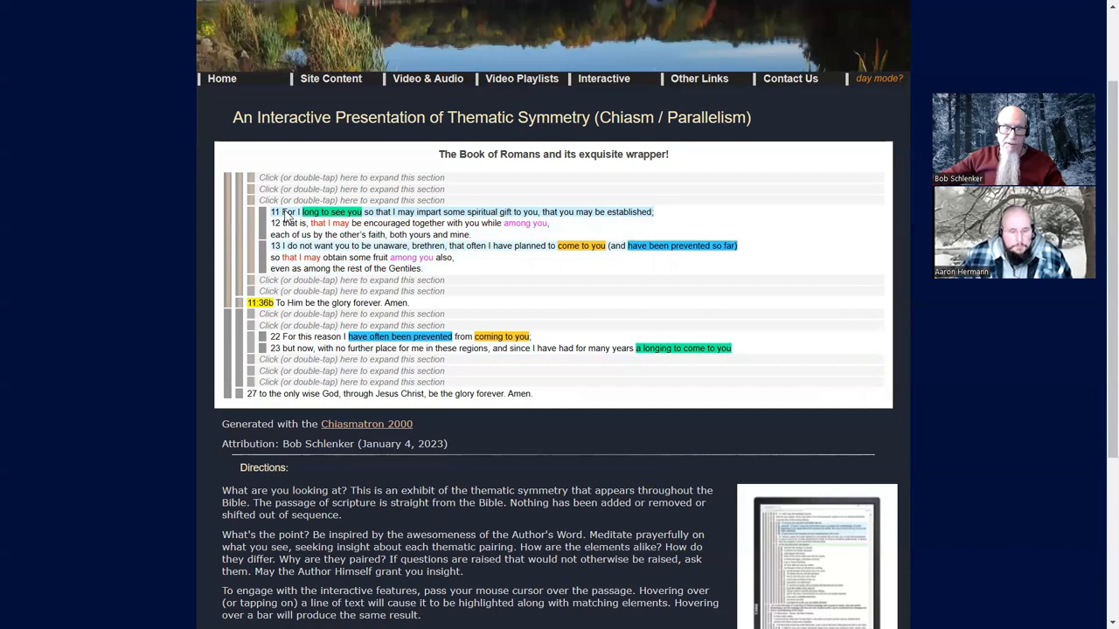
mouse_move(289, 234)
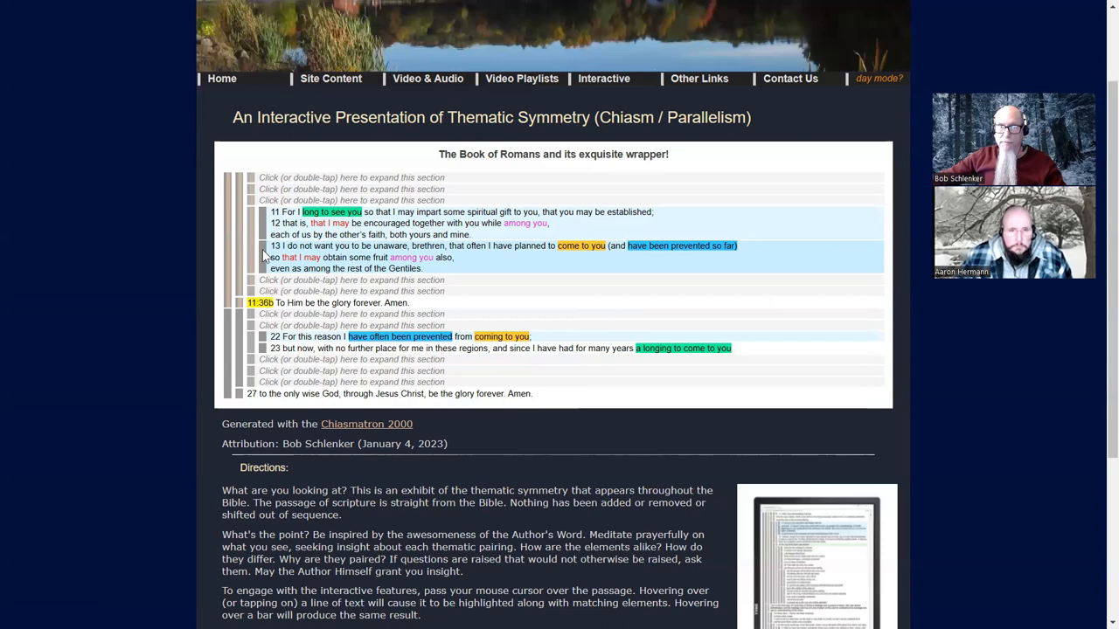
mouse_move(259, 227)
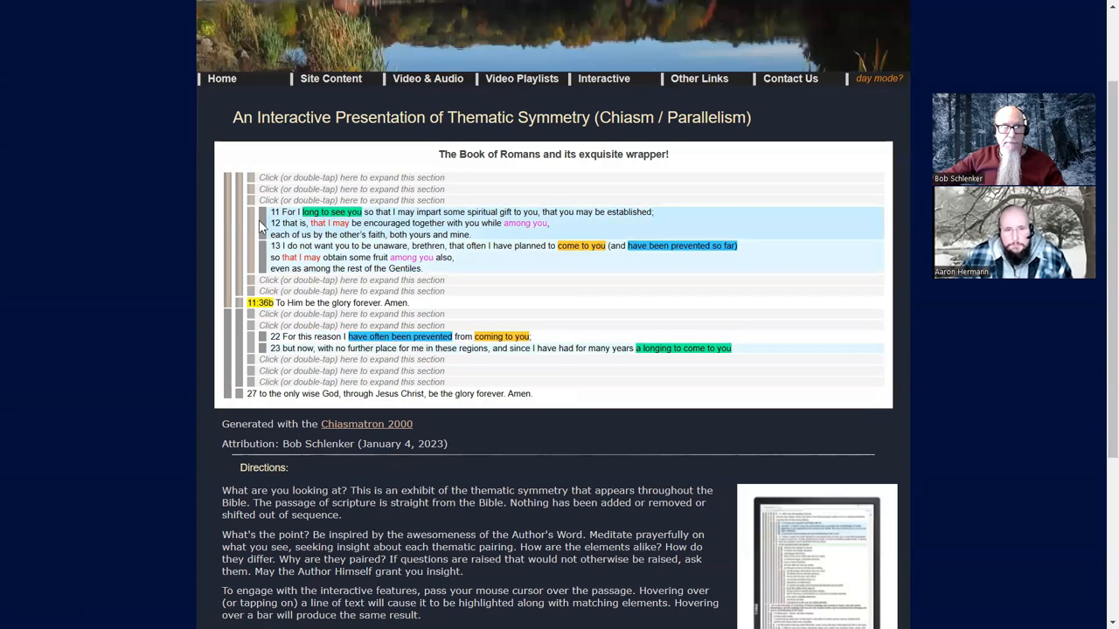
mouse_move(297, 245)
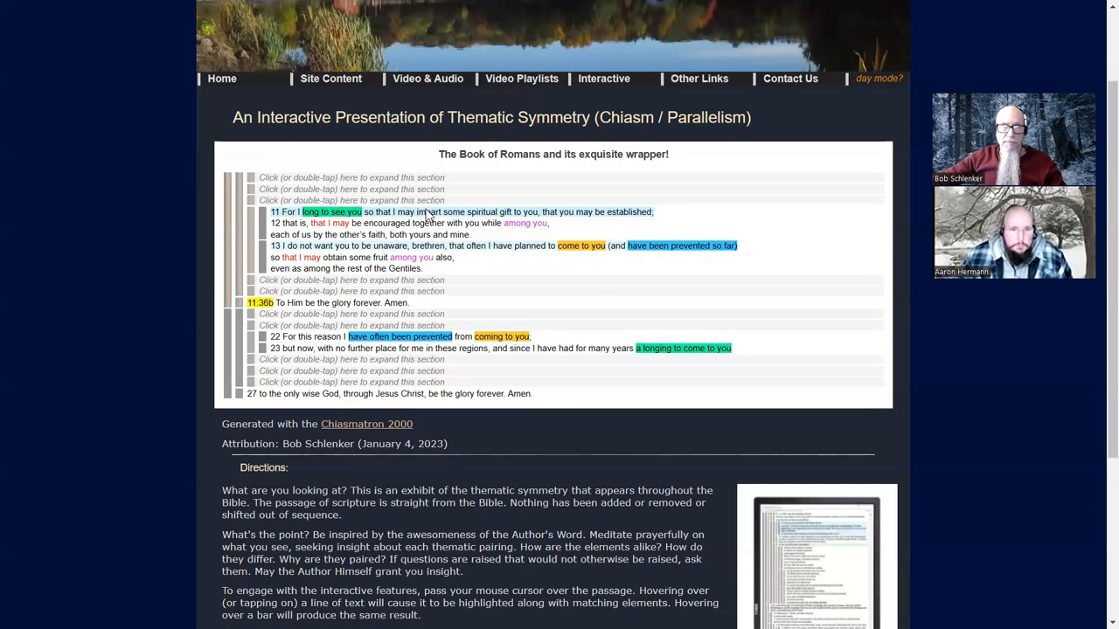
mouse_move(426, 217)
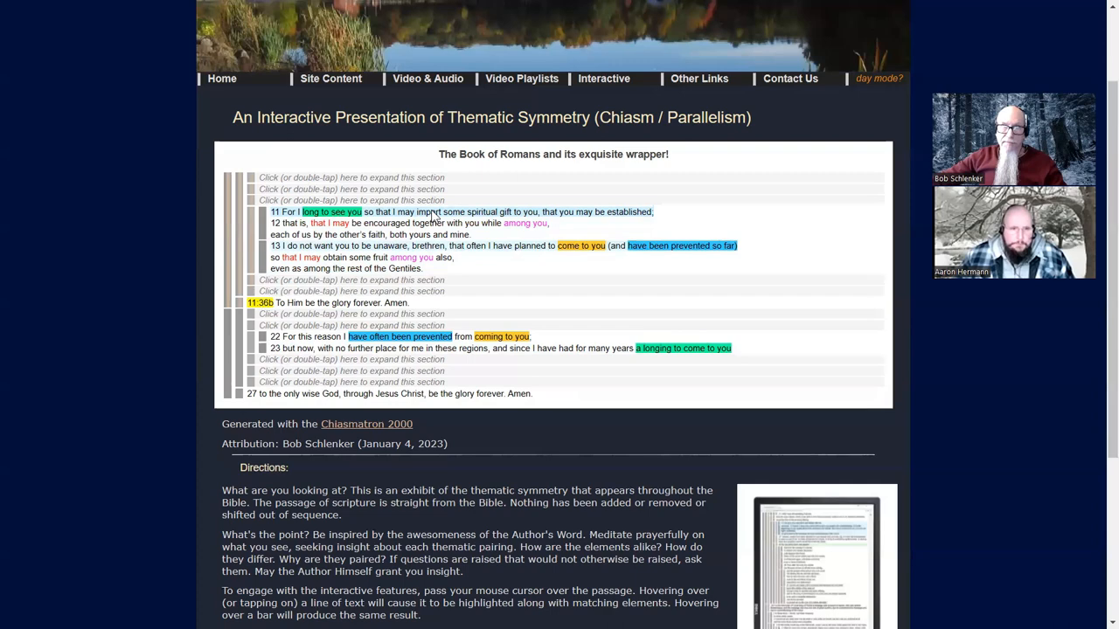
mouse_move(396, 254)
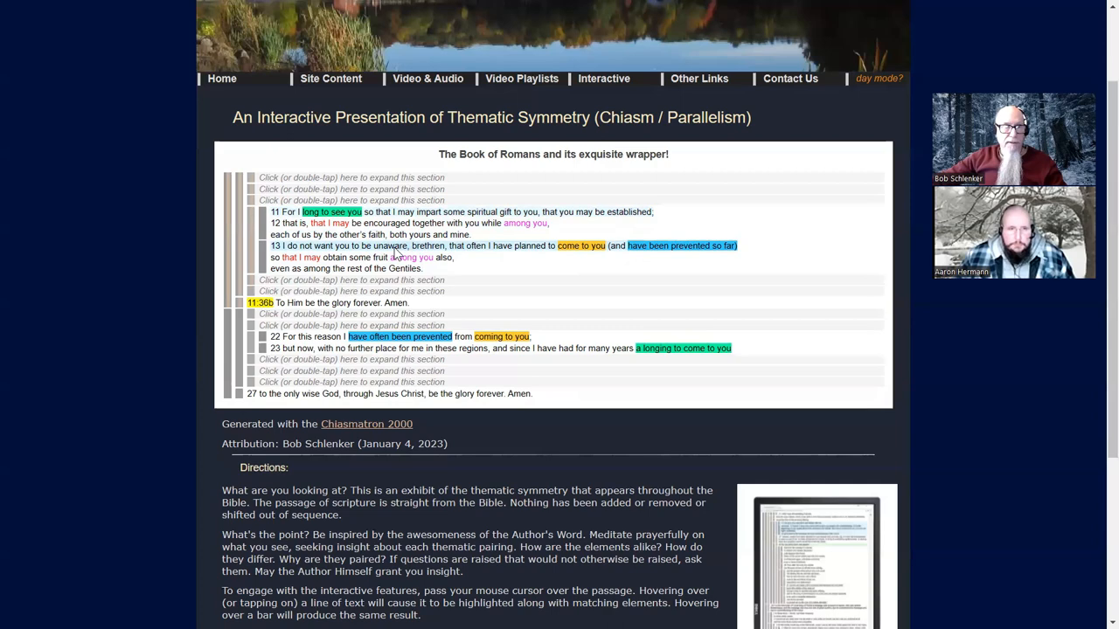
mouse_move(315, 229)
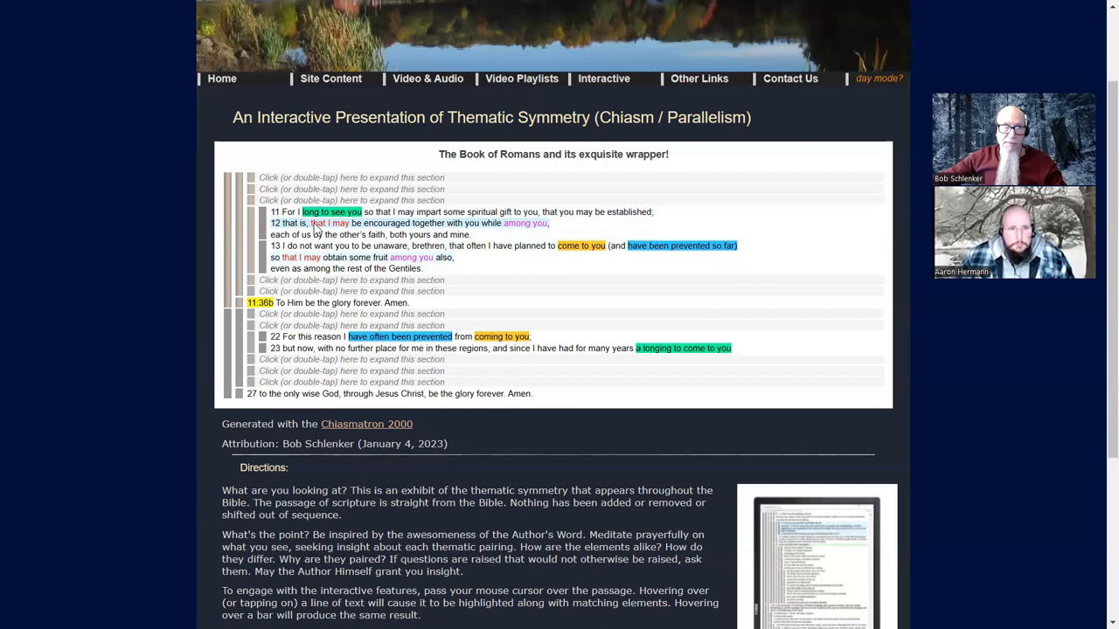
mouse_move(423, 227)
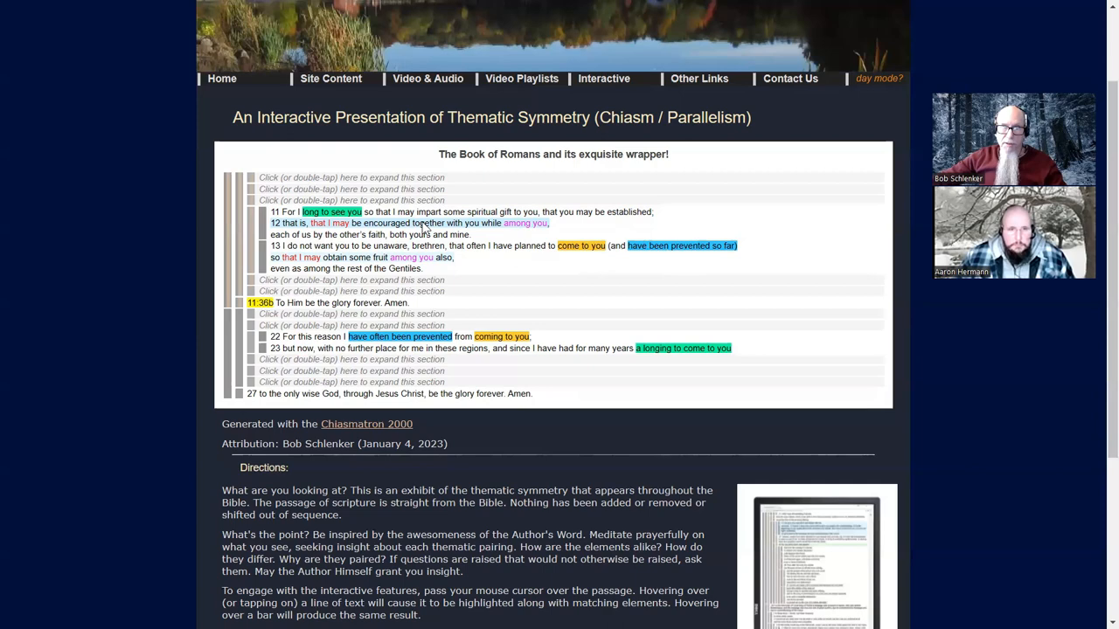
mouse_move(350, 234)
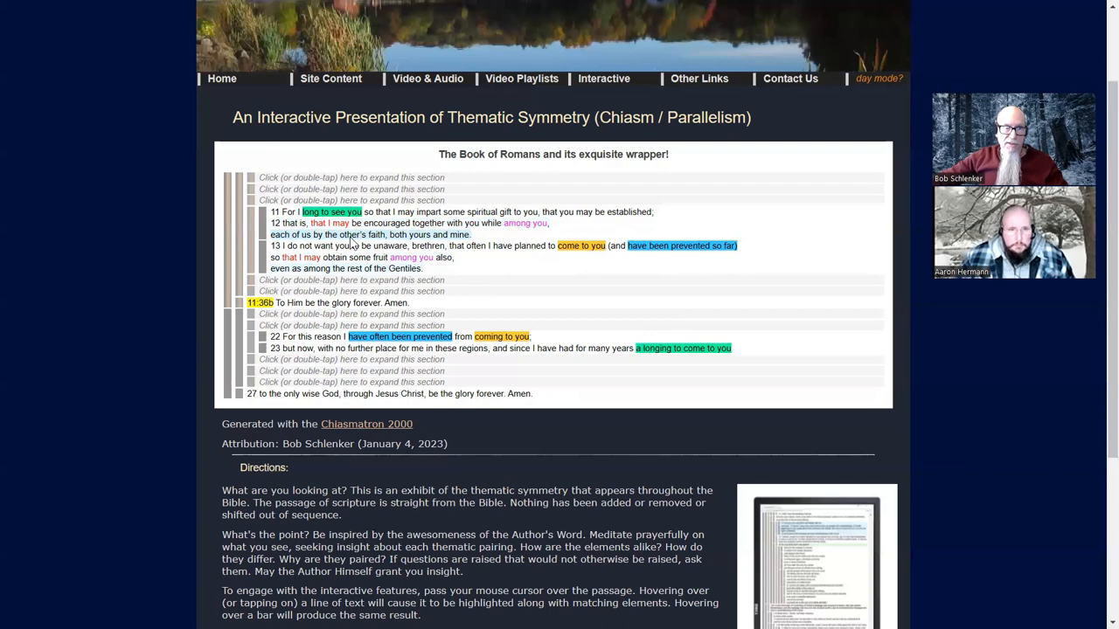
mouse_move(428, 238)
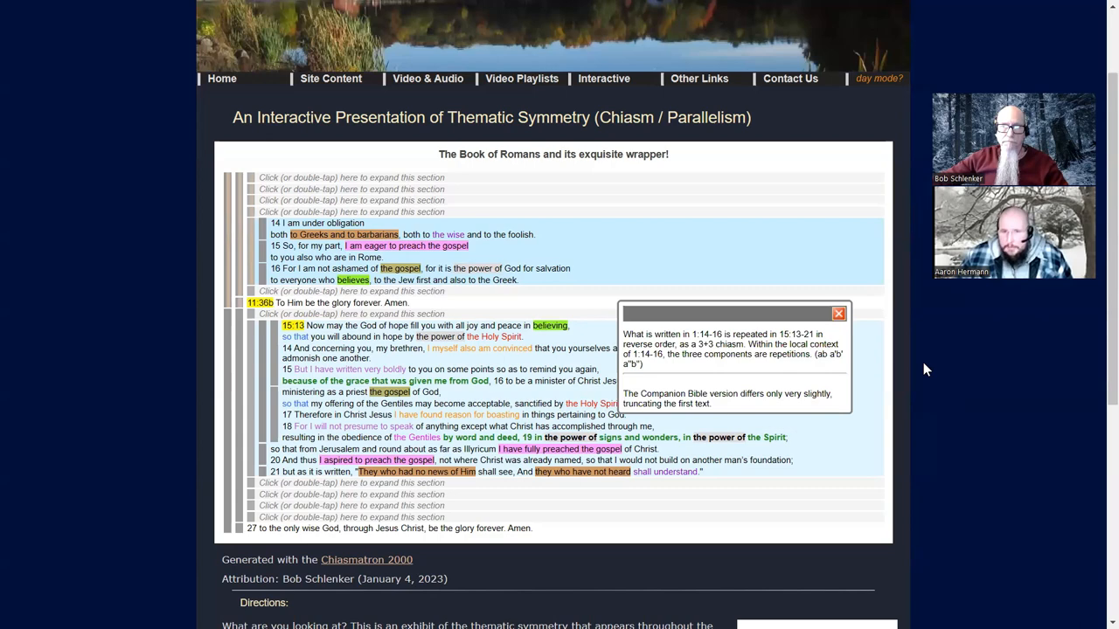
- Close the 3x3 chiasm note, leaving Romans 1:14–16 and 15:13–21 expanded with matching colours
click(835, 313)
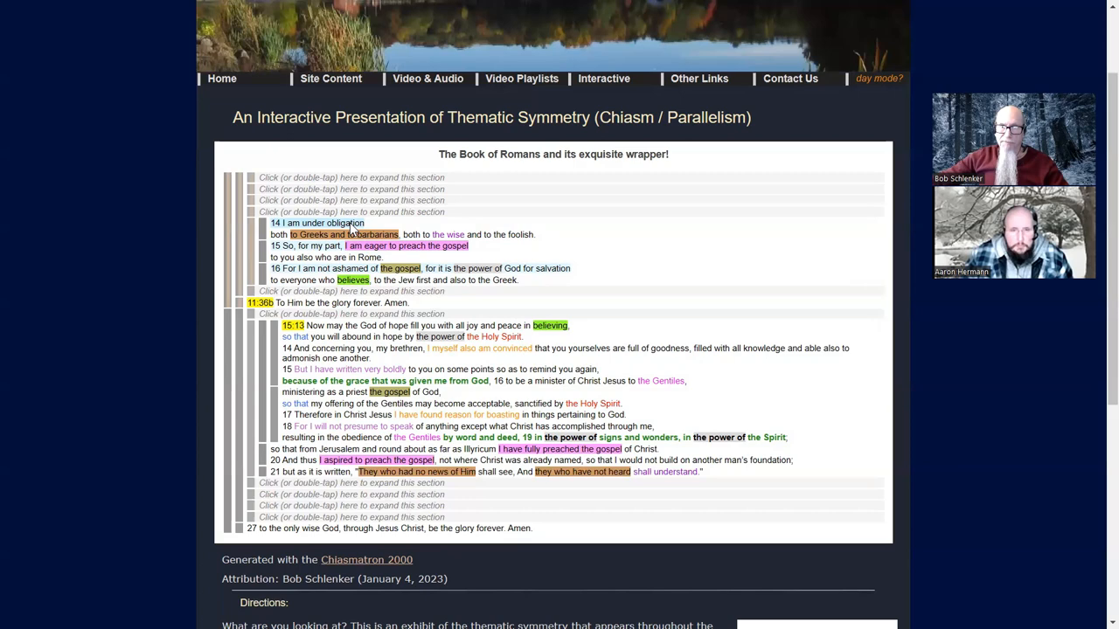
mouse_move(296, 230)
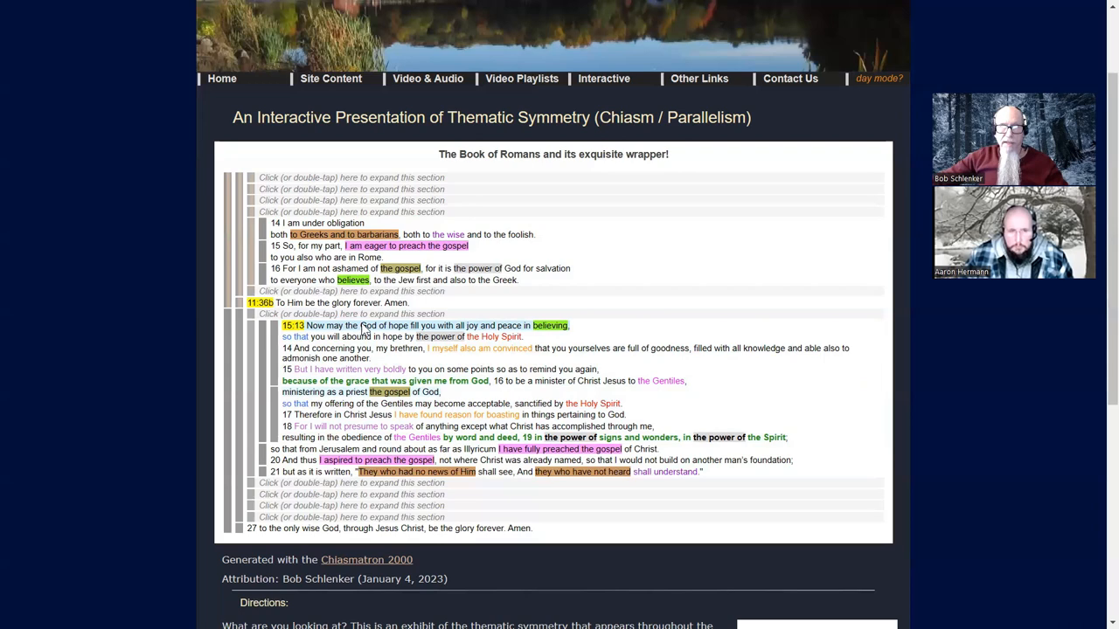
mouse_move(374, 327)
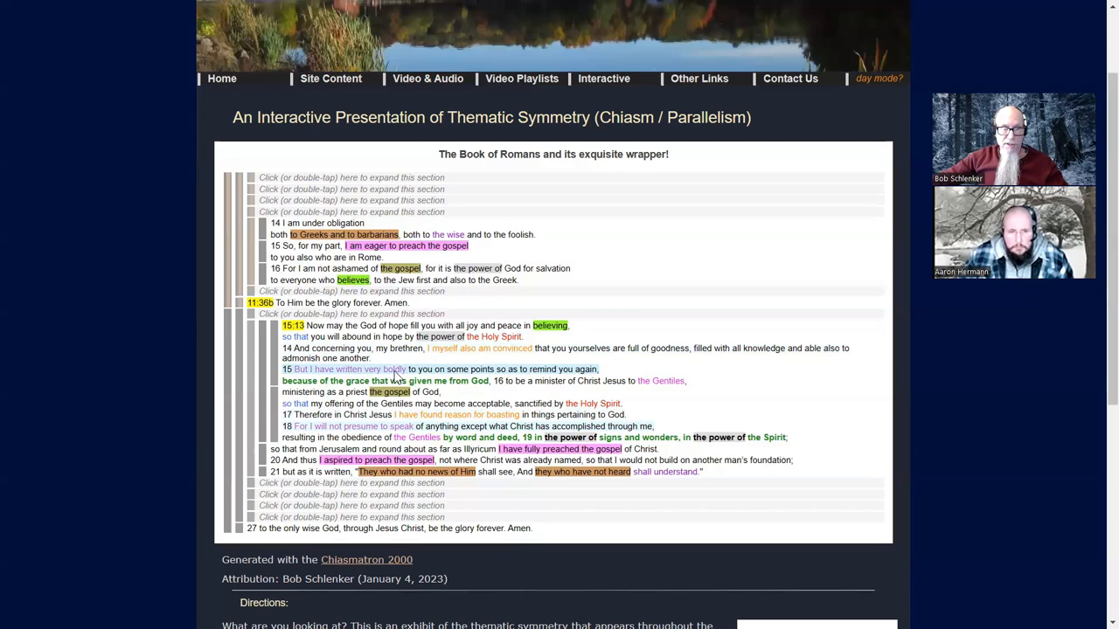
mouse_move(476, 370)
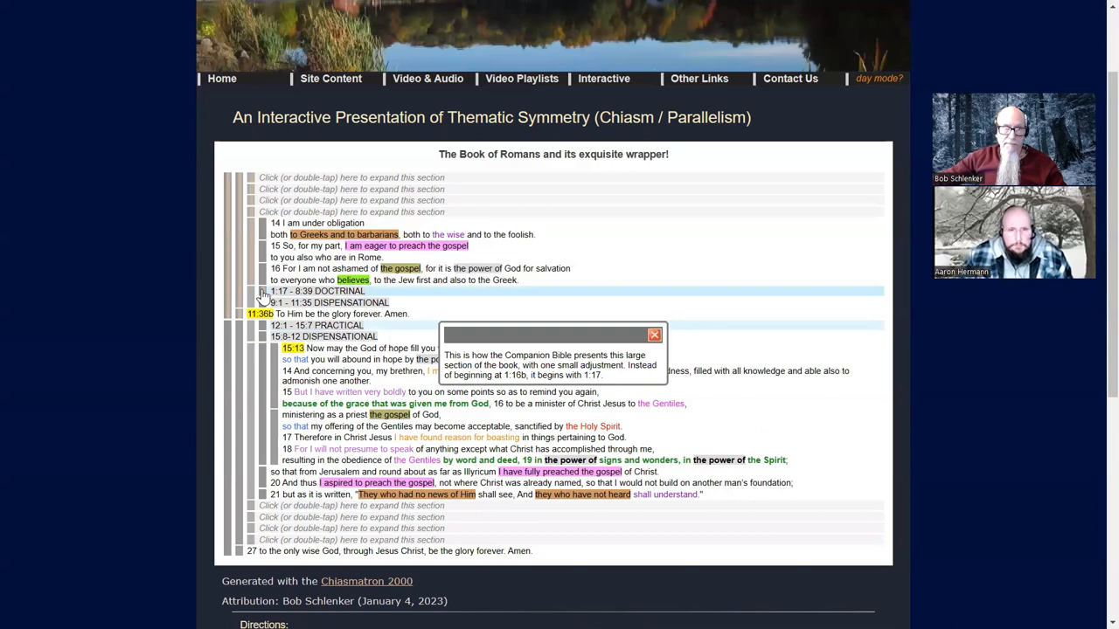
mouse_move(636, 421)
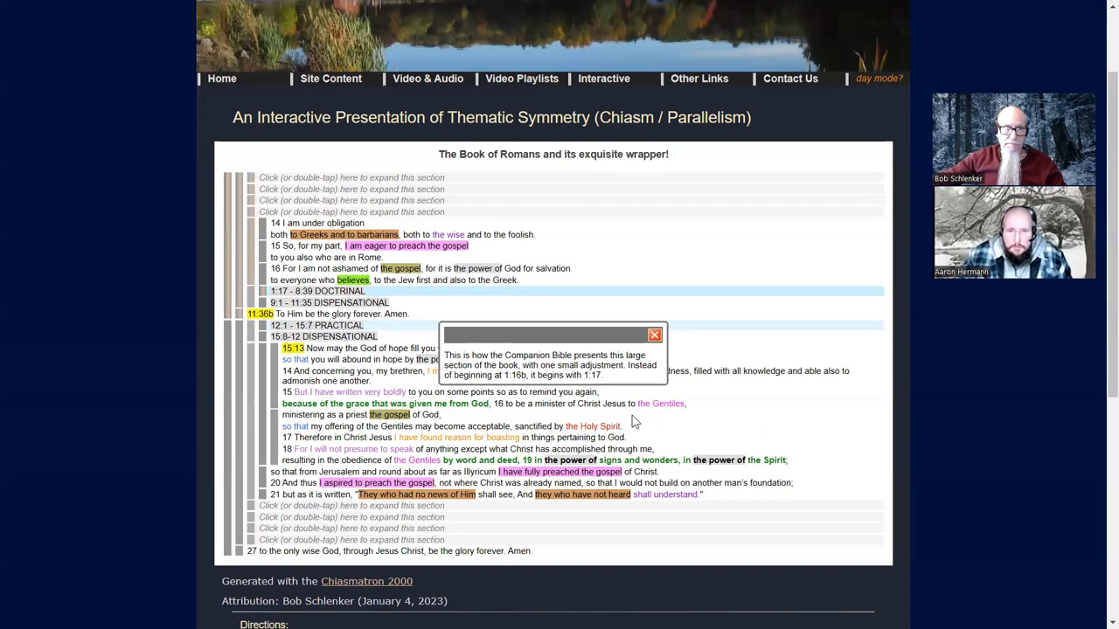
mouse_move(633, 393)
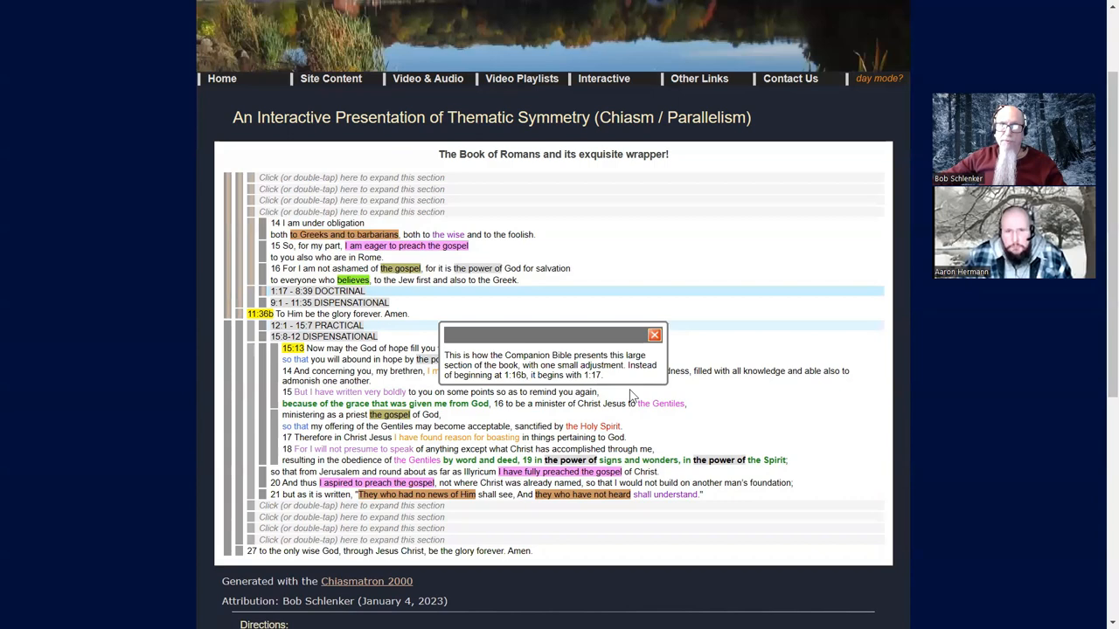
mouse_move(764, 199)
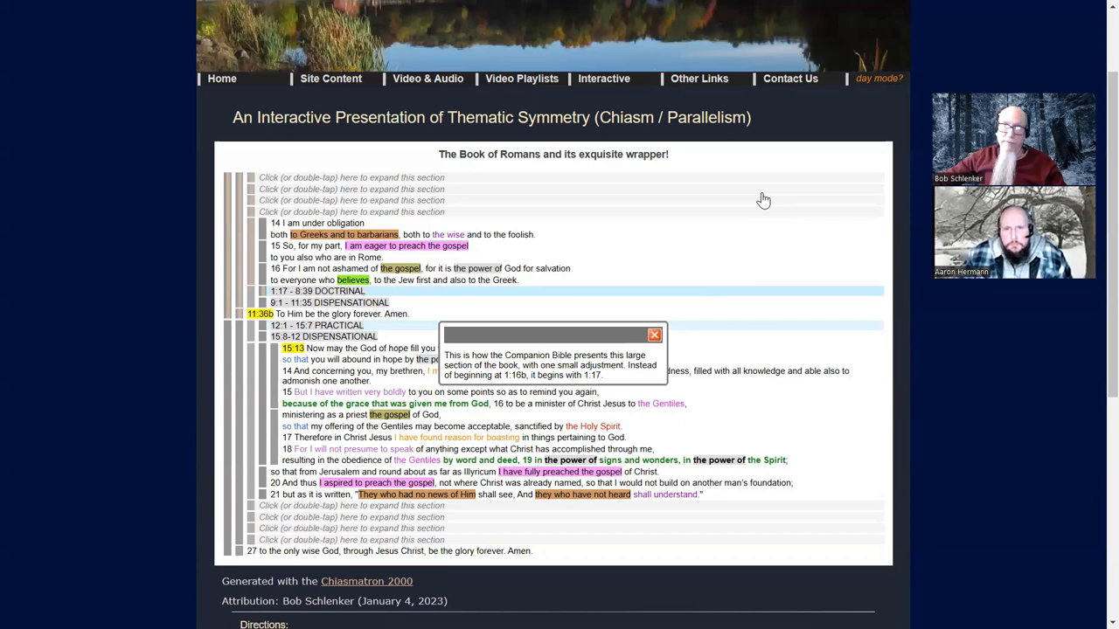
mouse_move(654, 336)
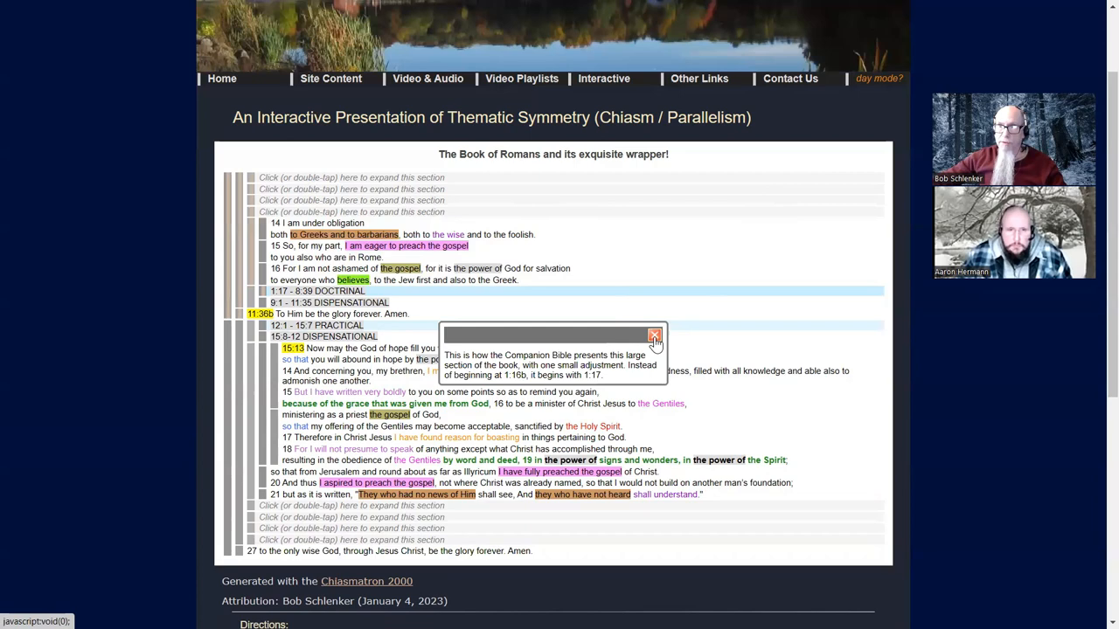
mouse_move(666, 229)
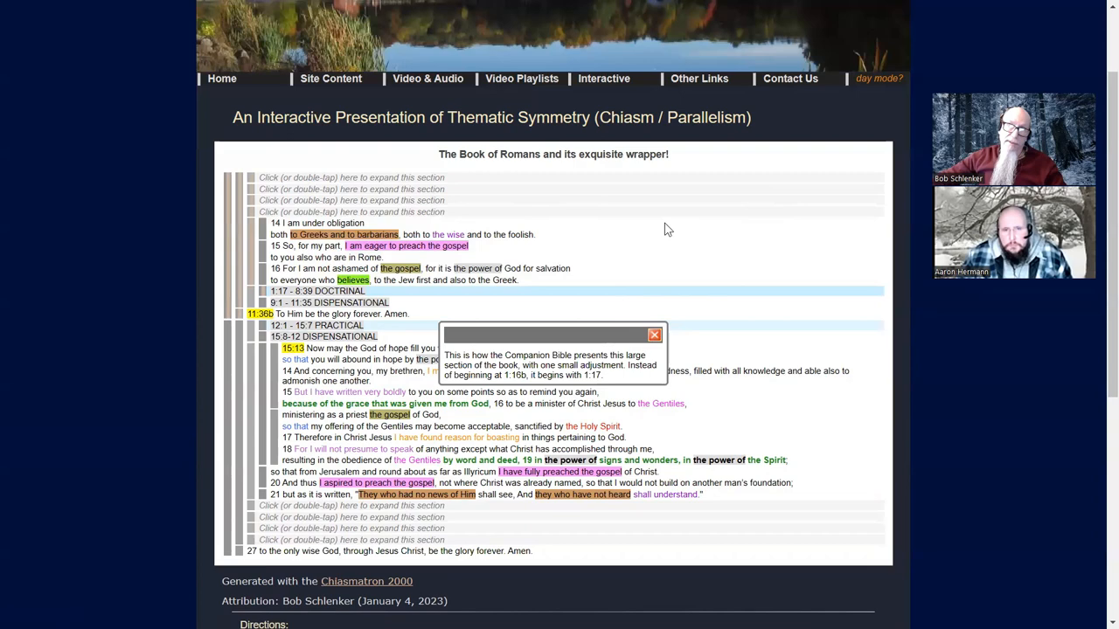